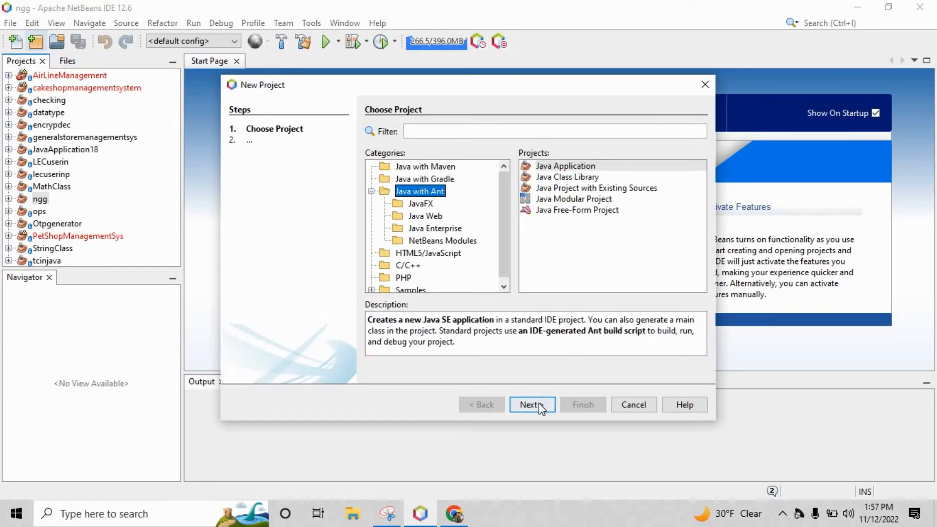
Create a plain Java application project named NumberGuessingGame with a matching main class
click(531, 405)
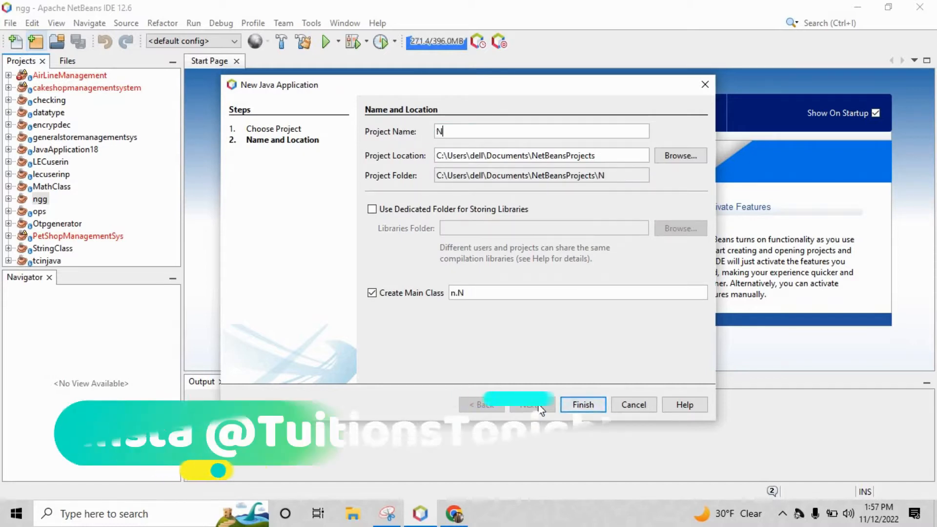
text(umberGuessi)
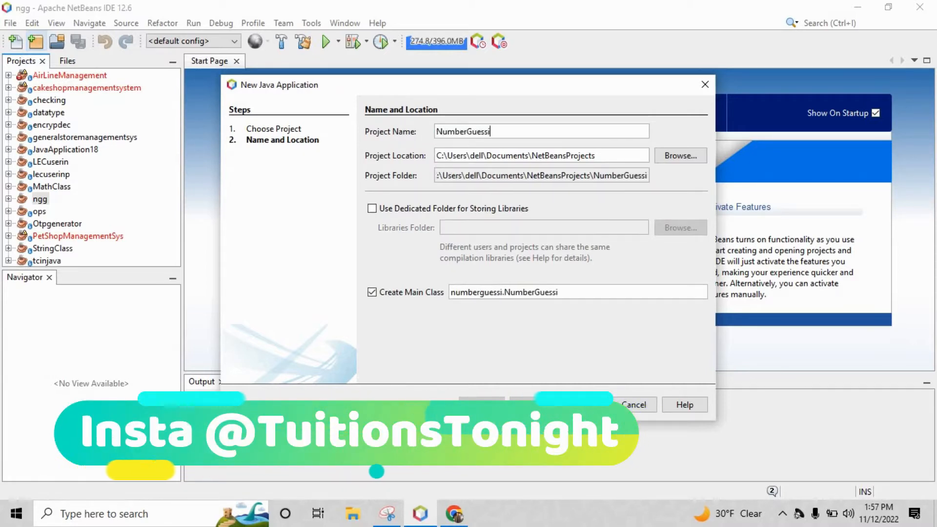
text(ng Game)
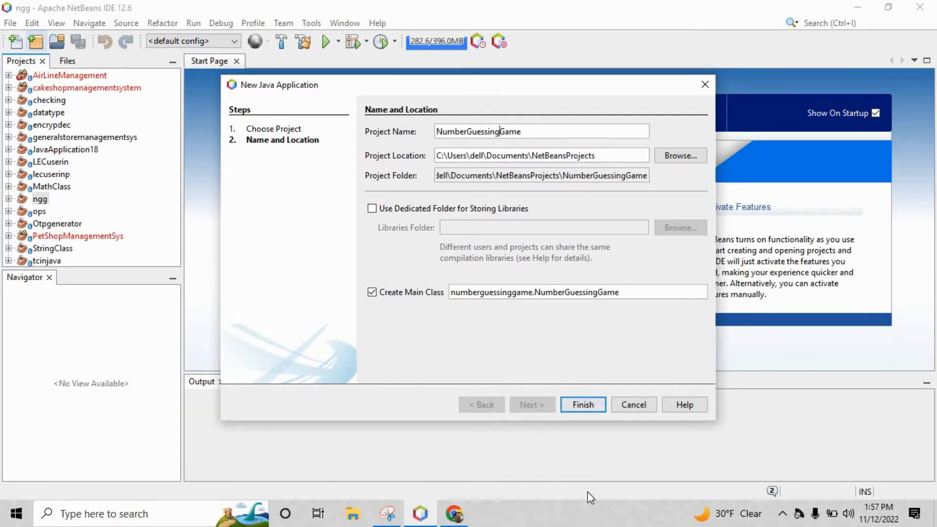
click(582, 404)
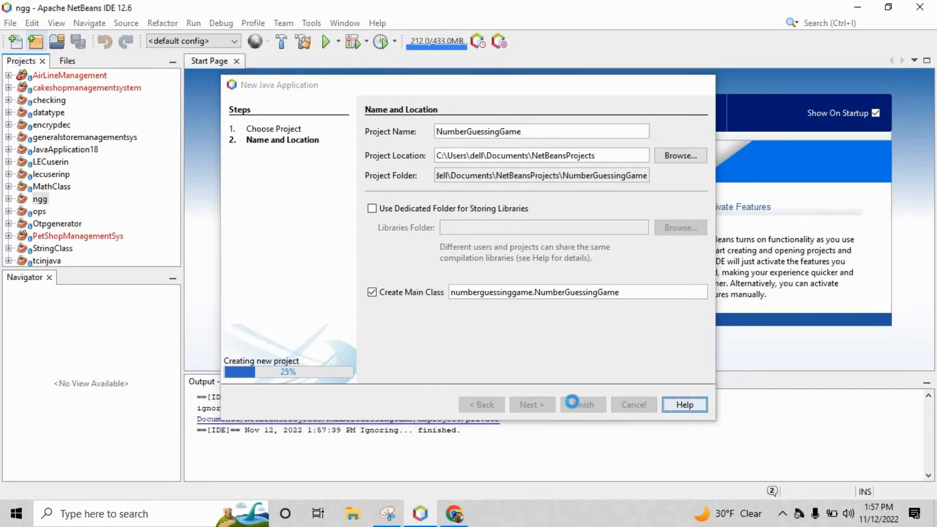
click(581, 405)
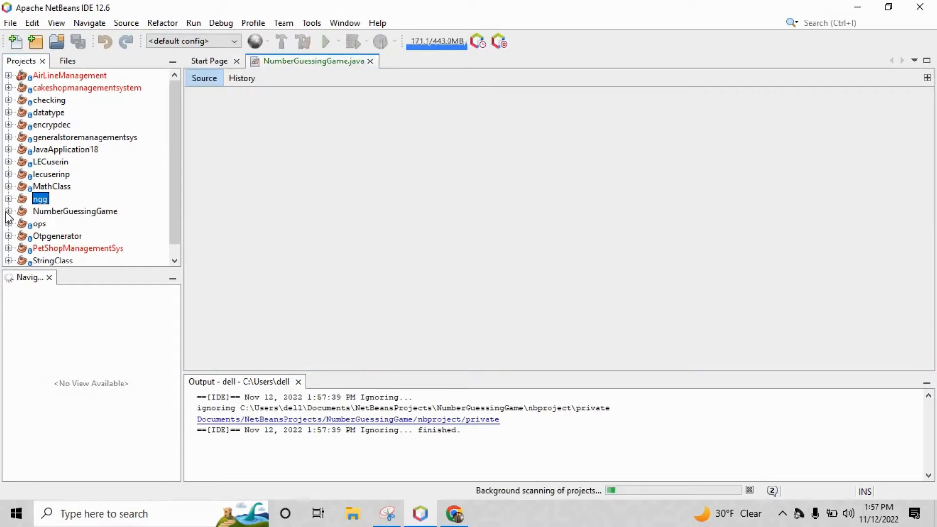
Expand NumberGuessingGame's Source Packages and bring up actions for the numberguessinggame package
click(8, 211)
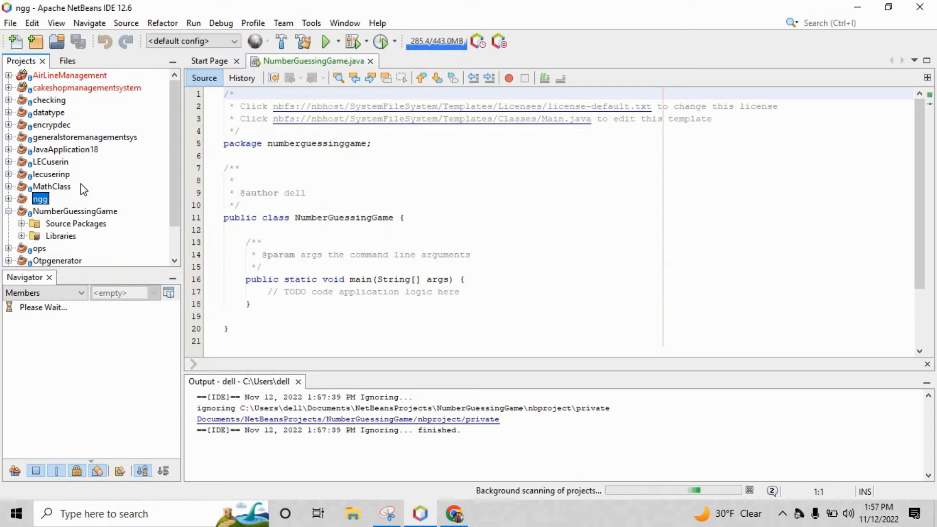
click(76, 223)
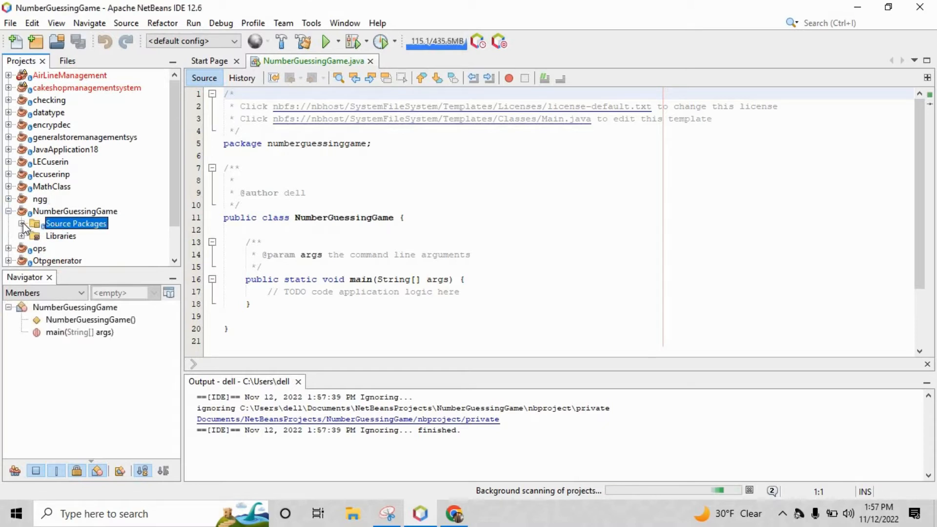
click(23, 223)
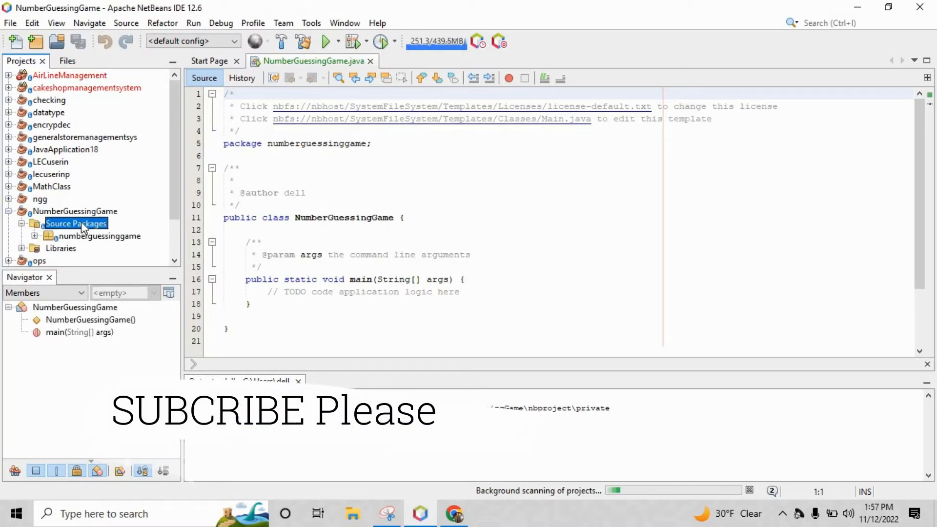
right_click(76, 223)
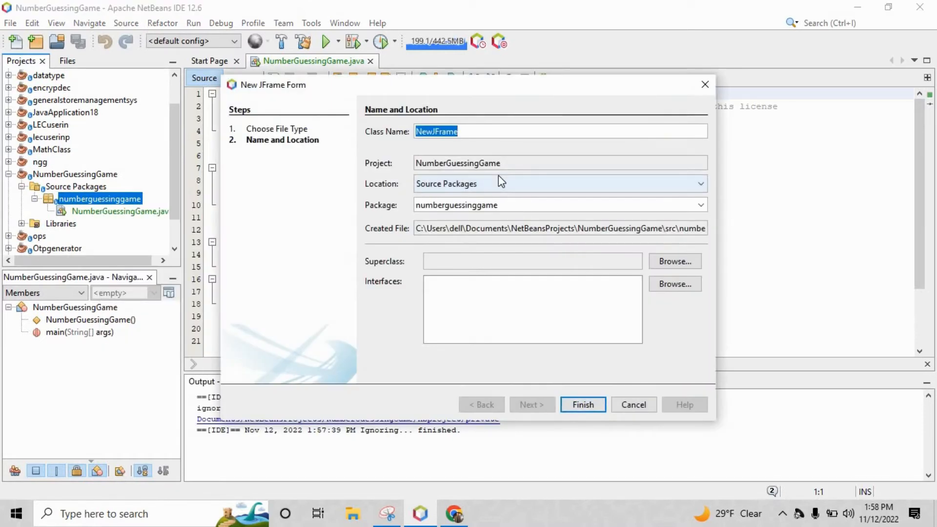
Create the ngg JFrame form and place the text field under the label
click(582, 404)
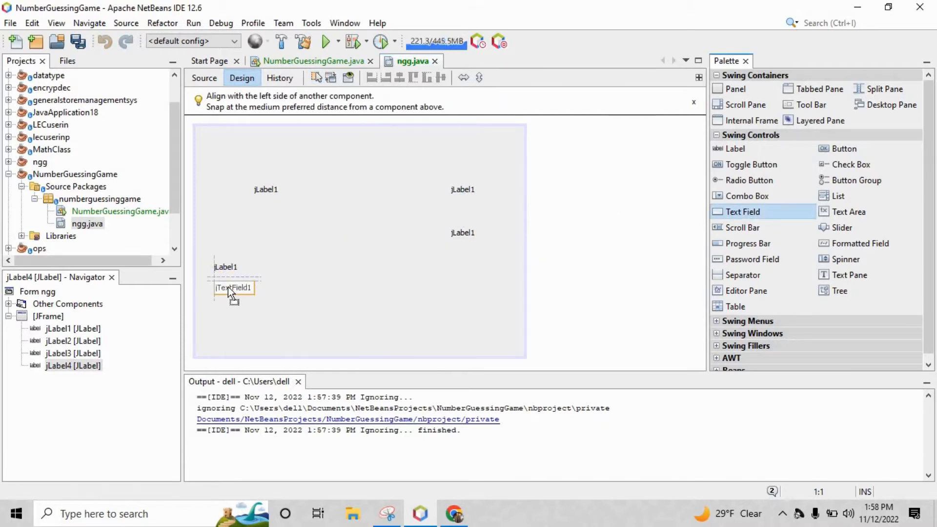
click(843, 148)
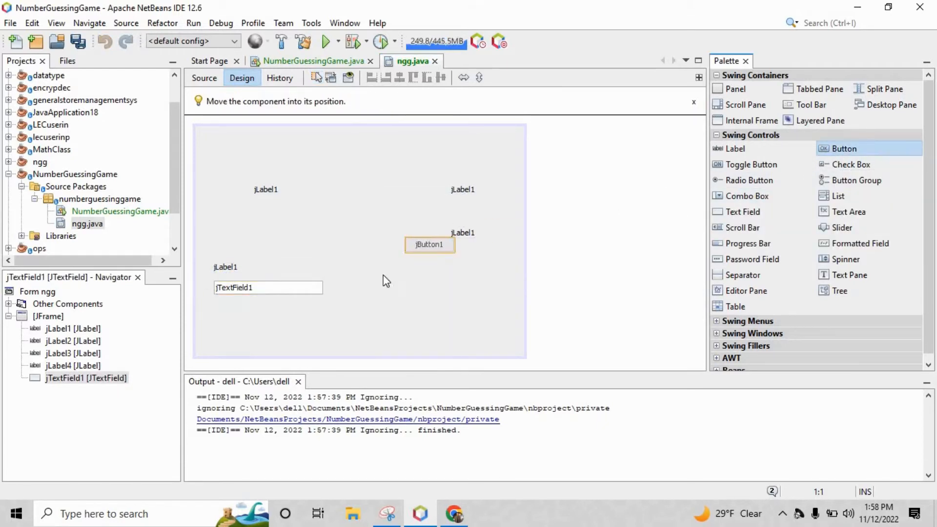
Set jLabel1's icon to the Guess The Number image imported from Downloads into numberguessinggame
right_click(265, 189)
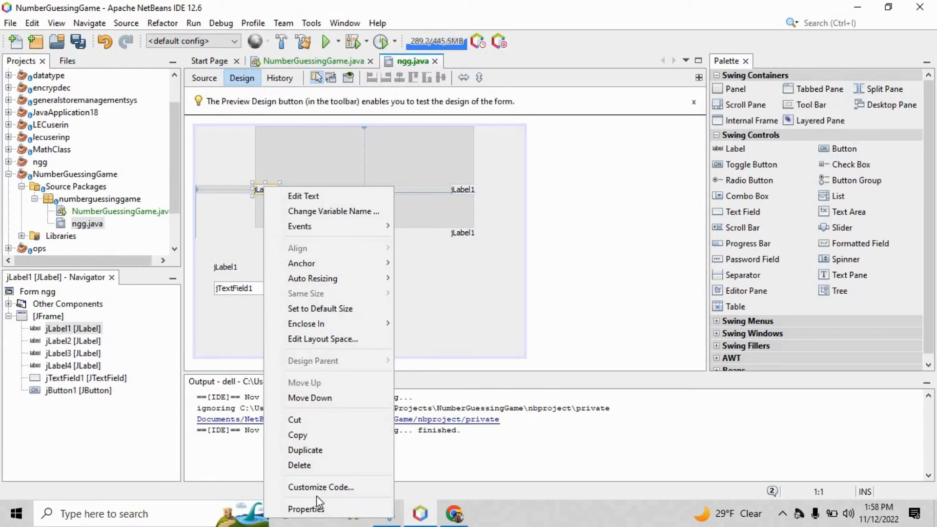
click(306, 508)
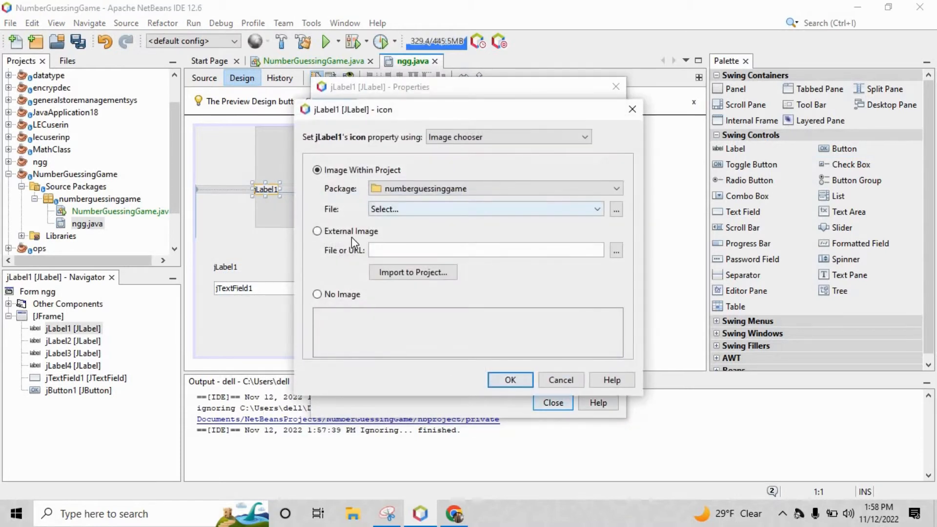
click(412, 272)
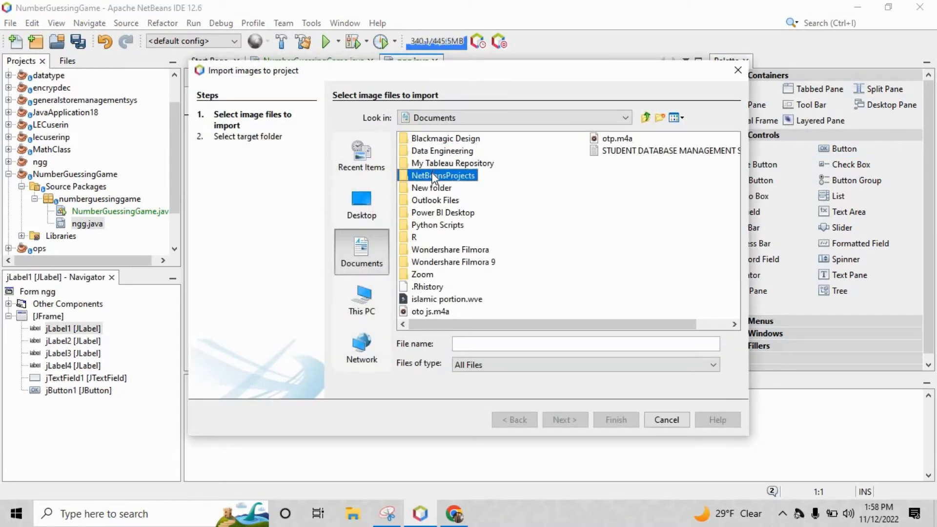
click(624, 117)
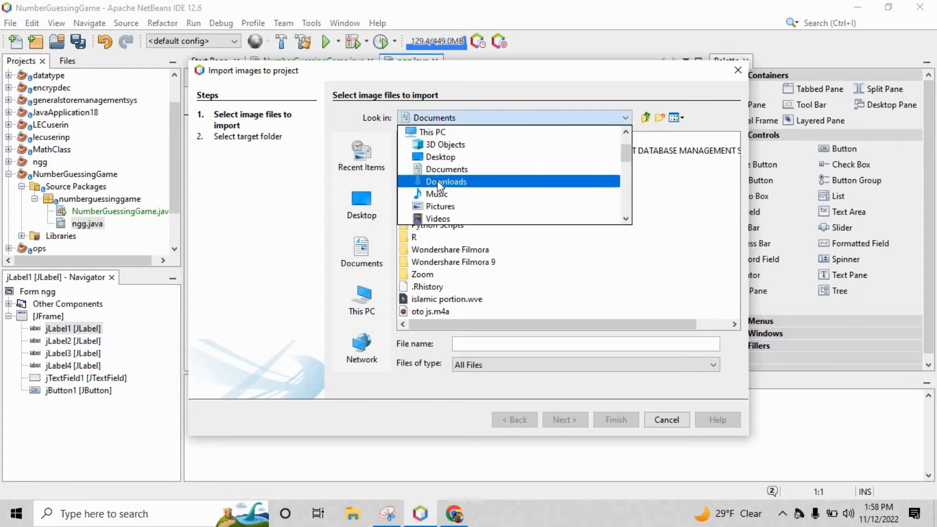
click(446, 182)
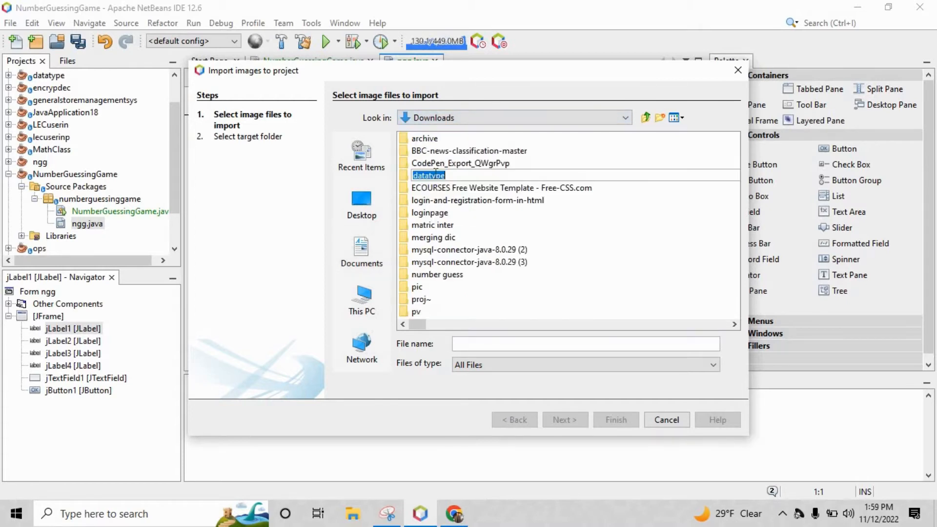
click(564, 420)
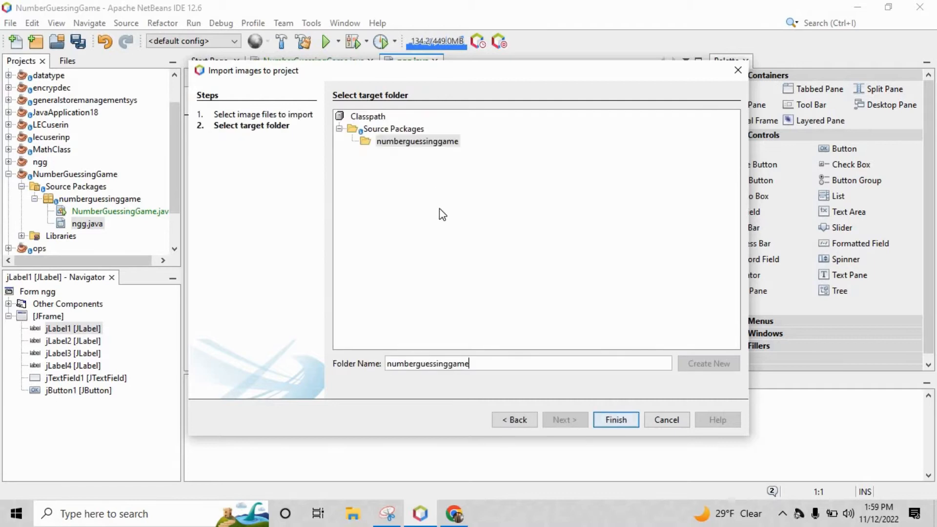
click(616, 420)
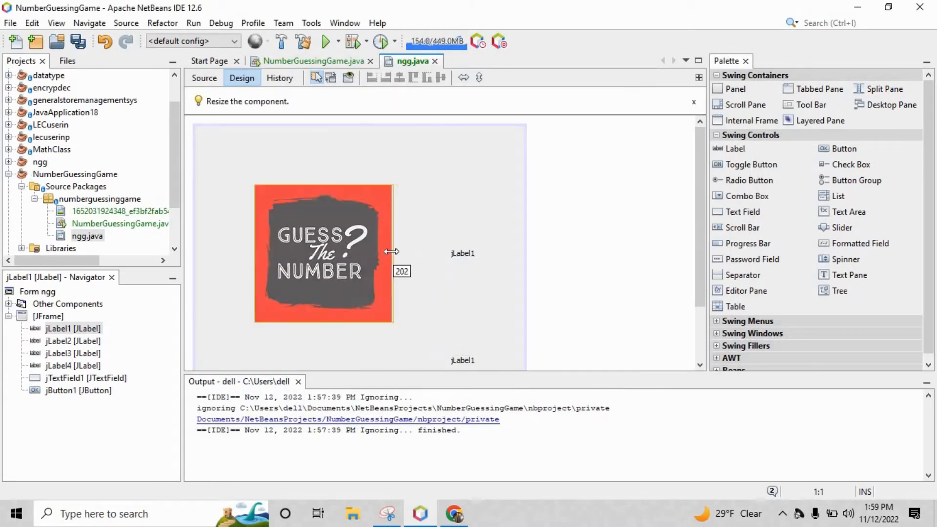
Change the prompt label text to 'Enter the Number between 1 and 100'
scroll(down, 3)
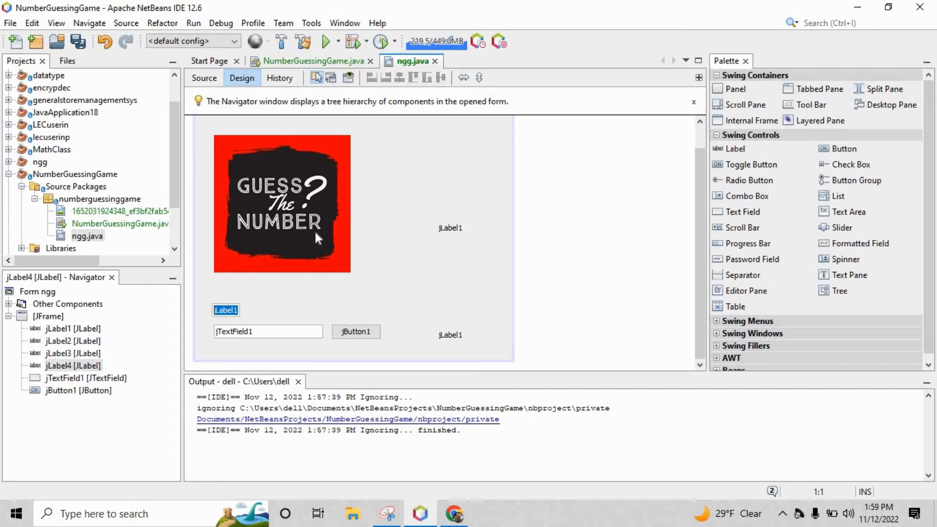
text(Enter the Number between 1 an)
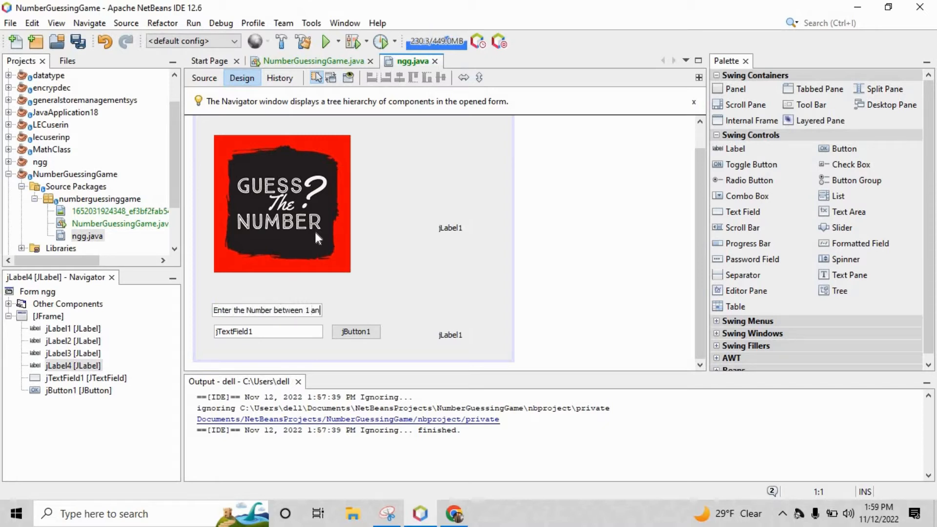
click(268, 331)
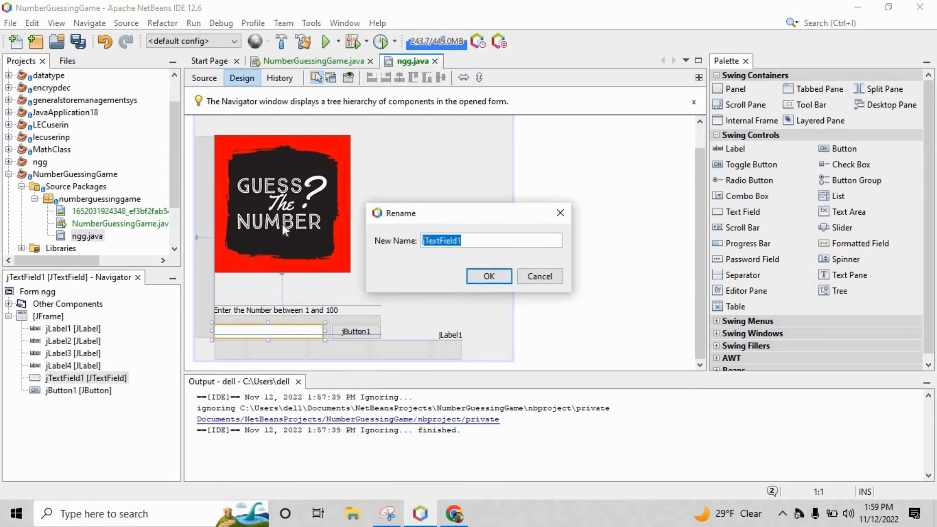
Rename the text field to userno and set the labels to 'Show the Number' and 'Status'
click(488, 276)
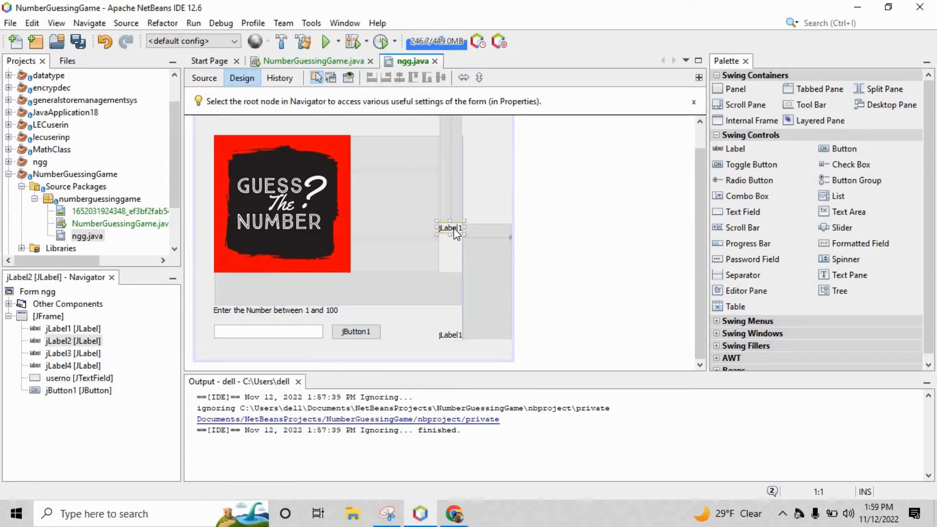
right_click(450, 228)
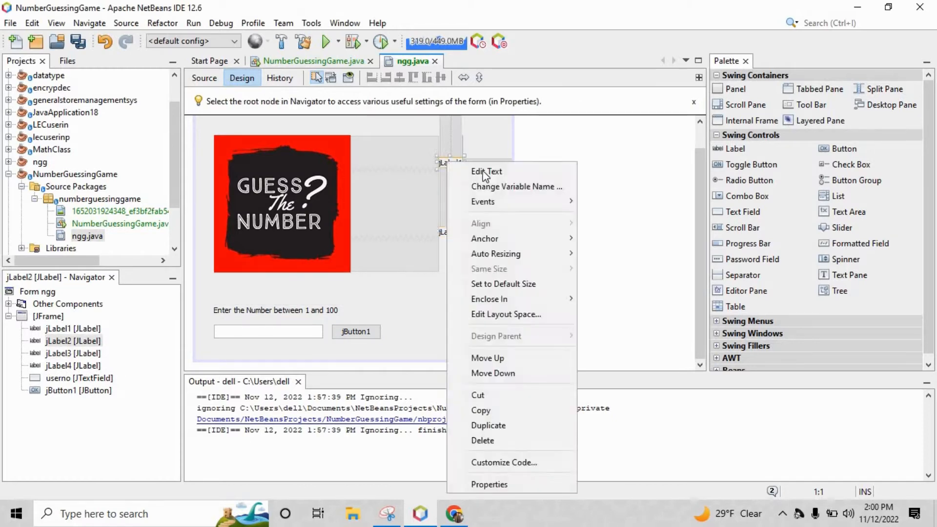
click(487, 171)
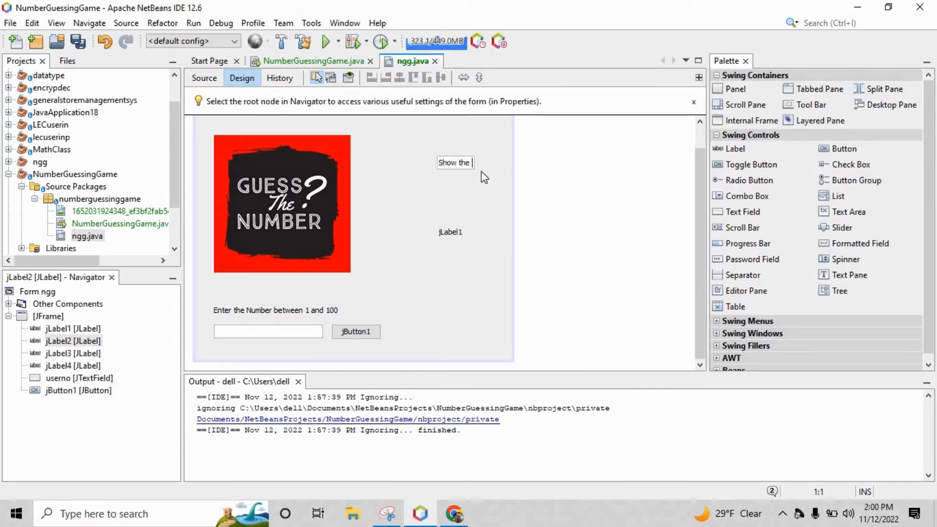
click(455, 162)
text(Statu)
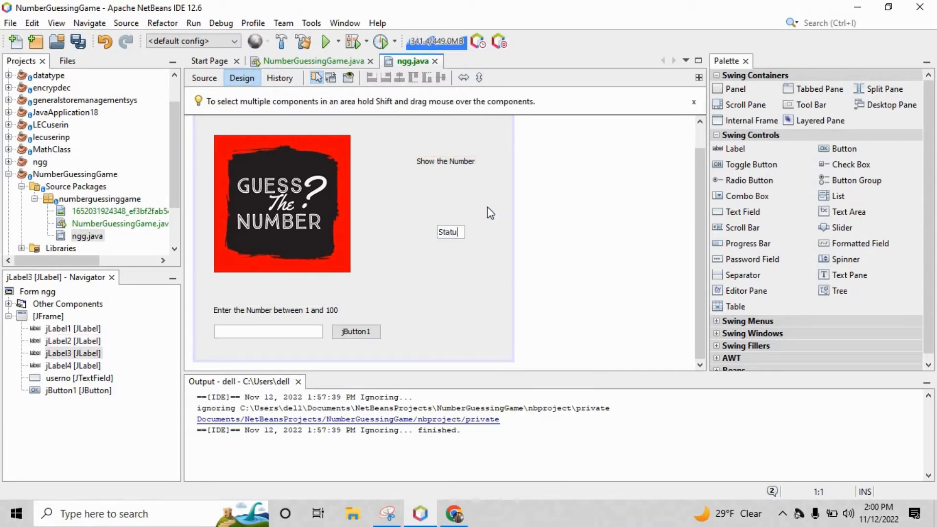
click(448, 232)
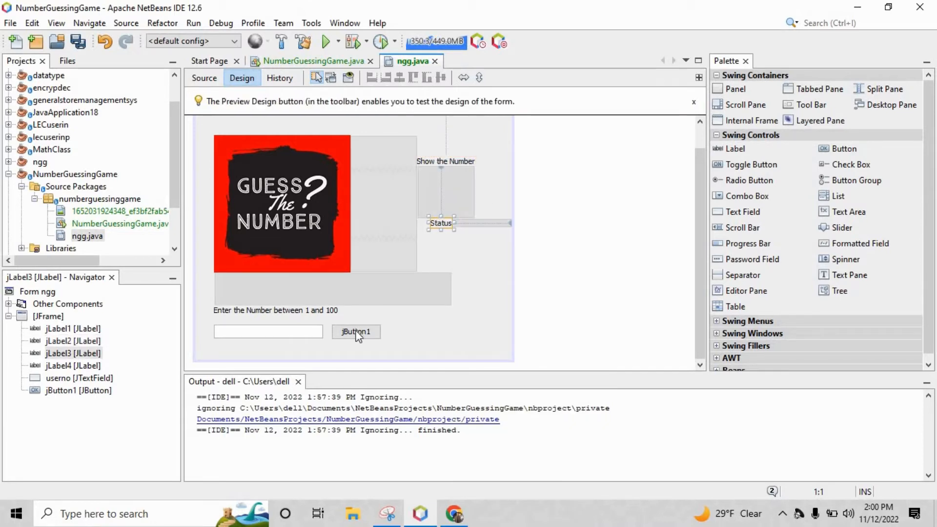
click(356, 332)
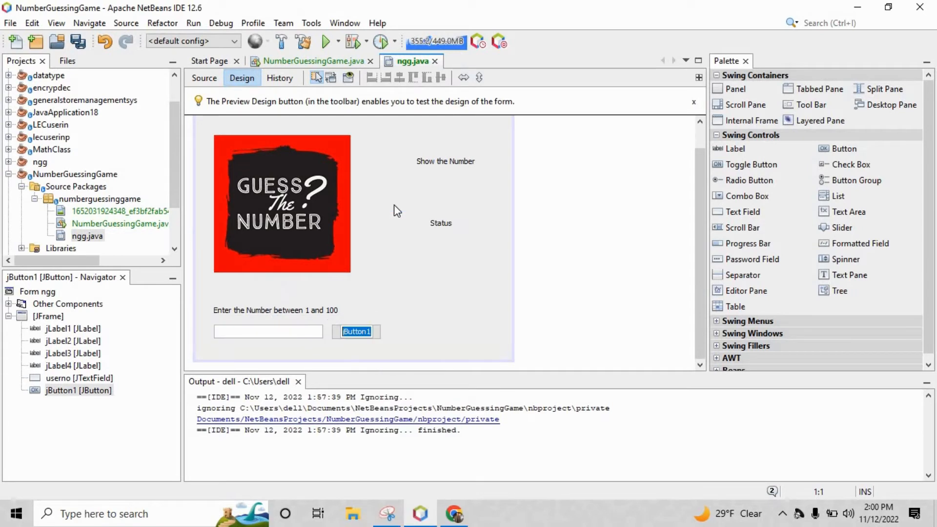
Rename the Status label's variable to result and open the Check button's action handler
right_click(445, 160)
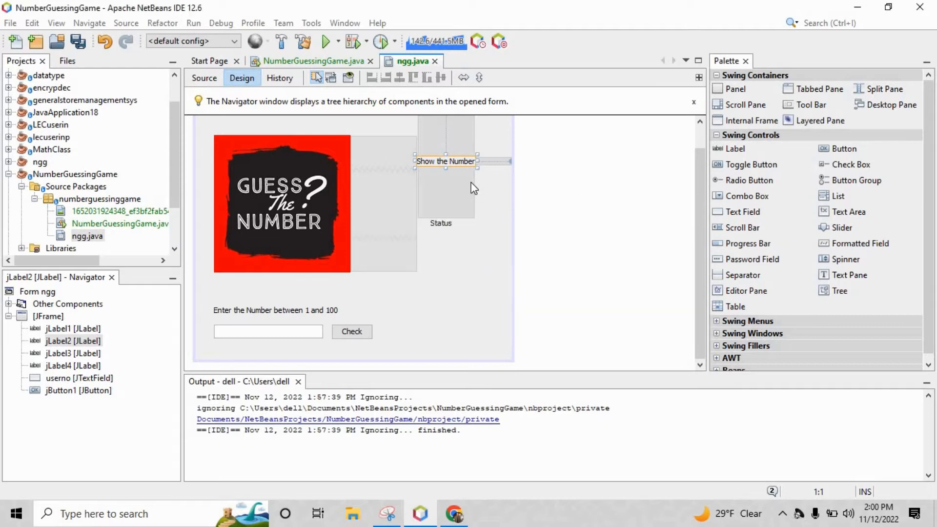
right_click(441, 223)
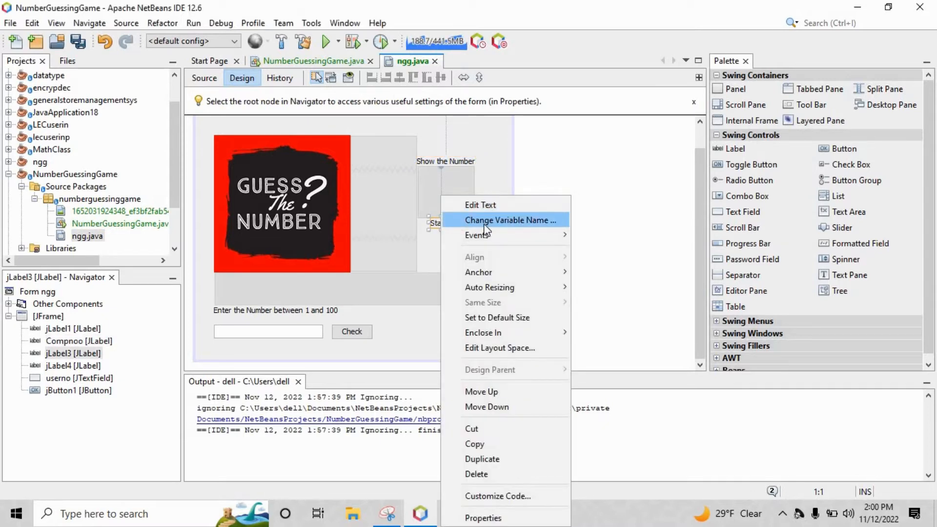
click(509, 220)
text(result)
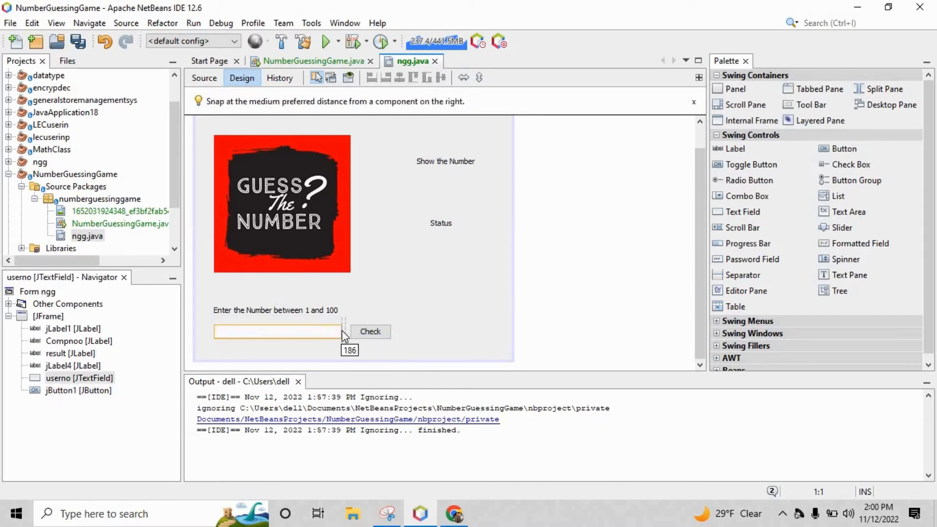
click(278, 332)
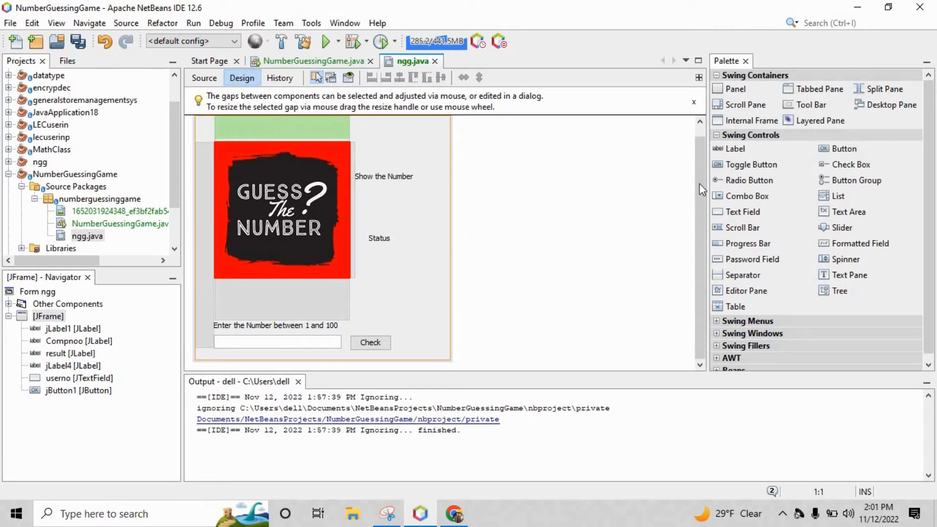
scroll(up, 3)
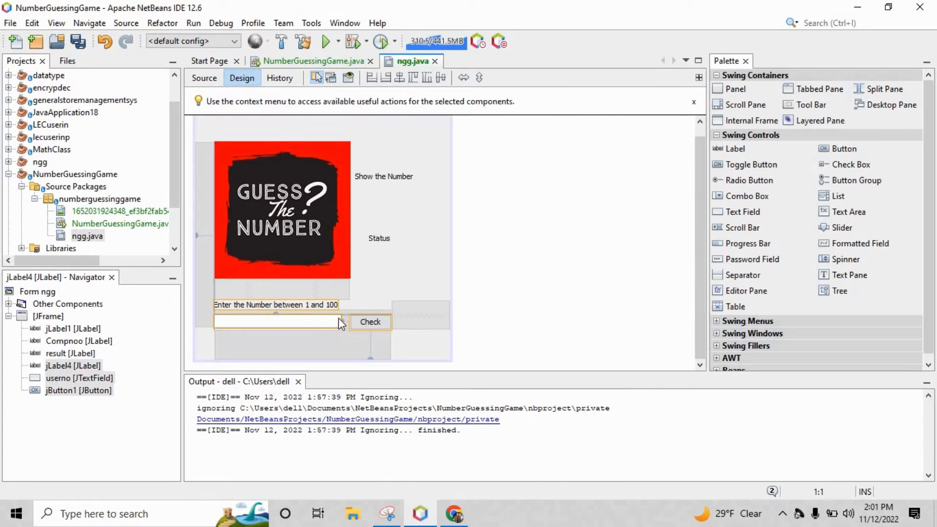
click(204, 77)
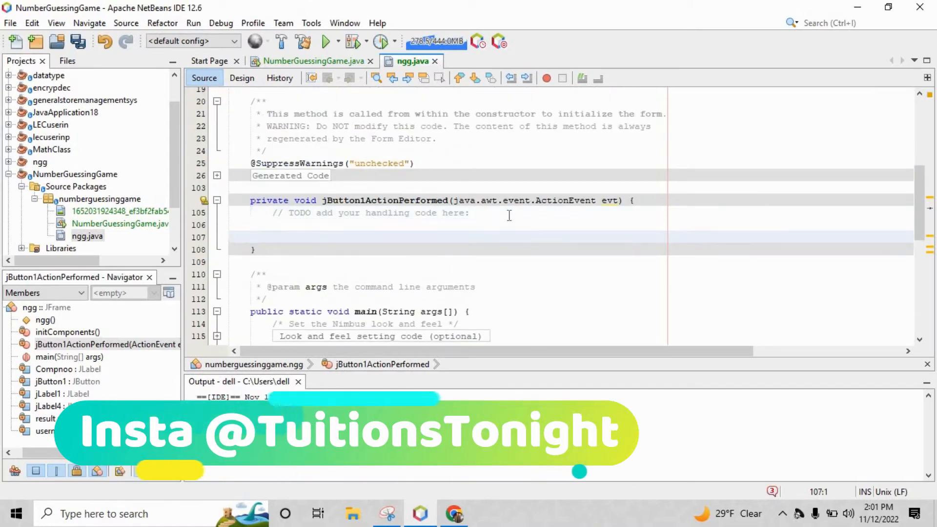
Read userno's text, parse it into int un, and begin the out-of-range if test
text(String user)
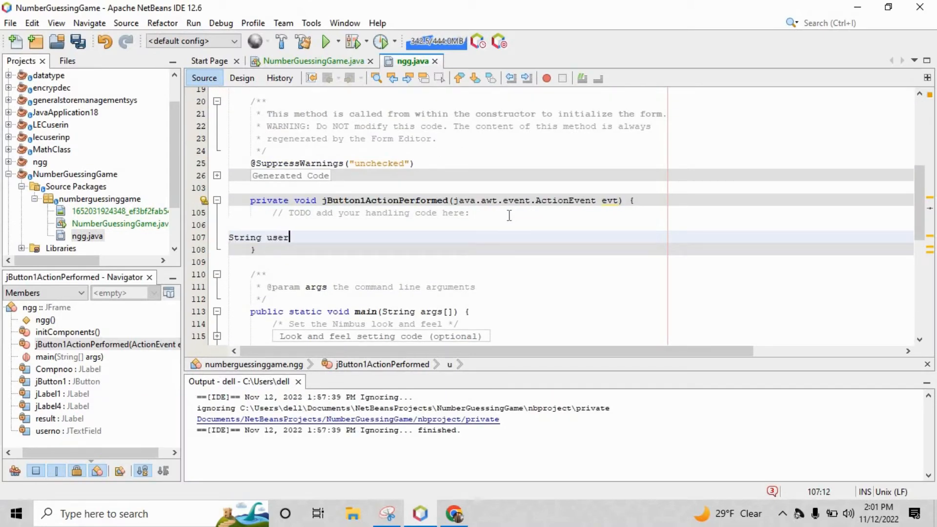
text(= userno.getText();)
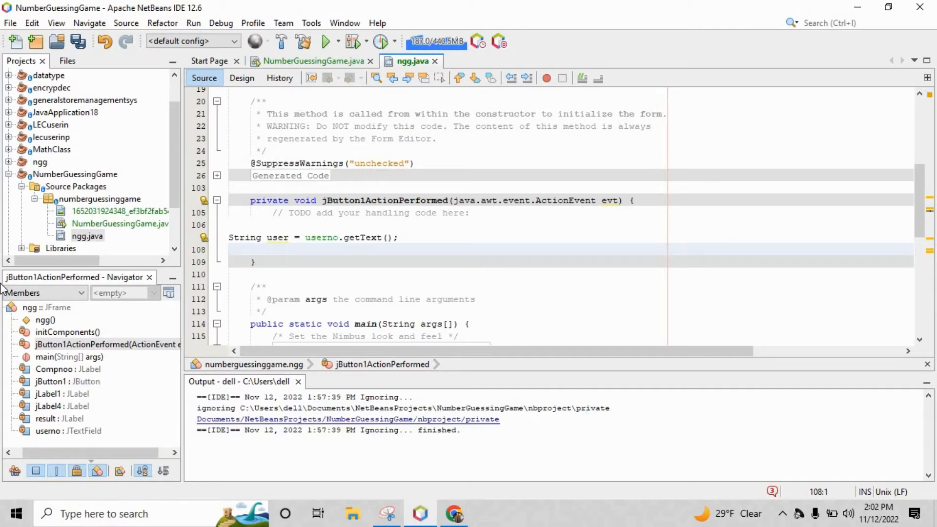
text(int un =)
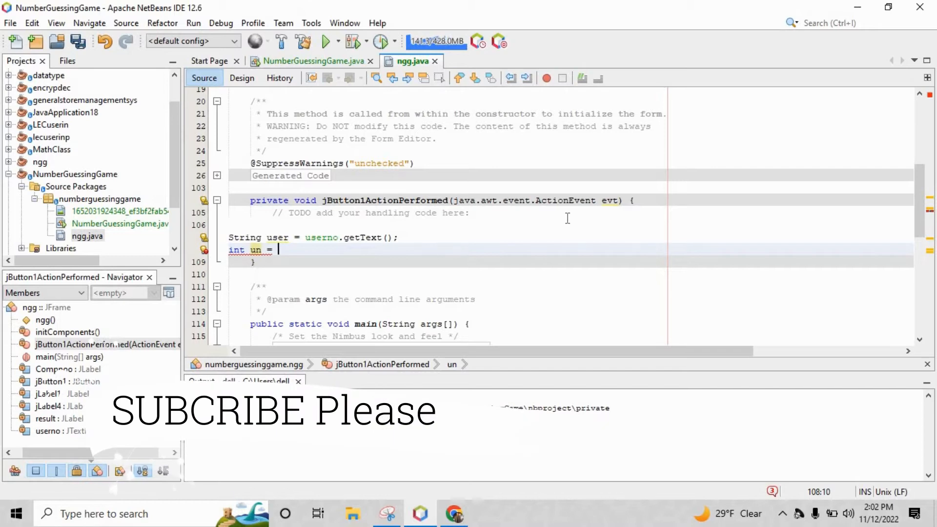
text(Integer.)
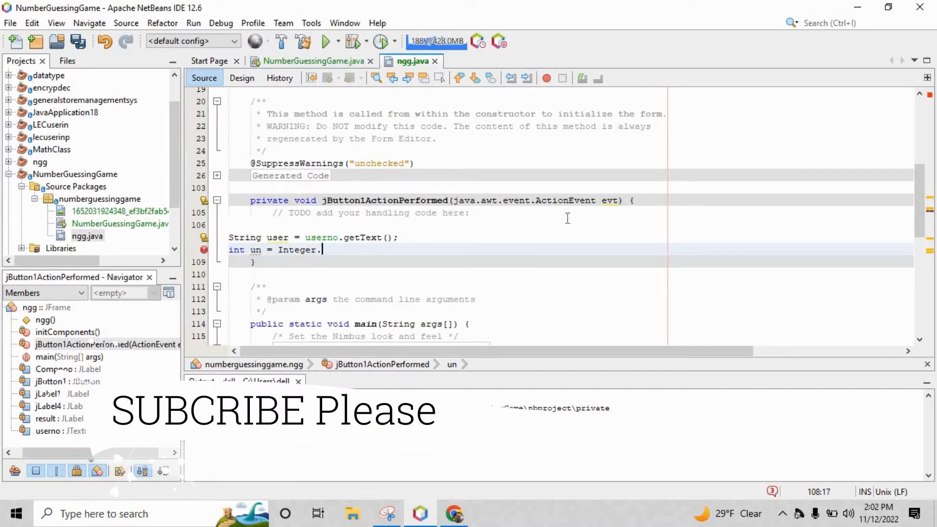
text(parse)
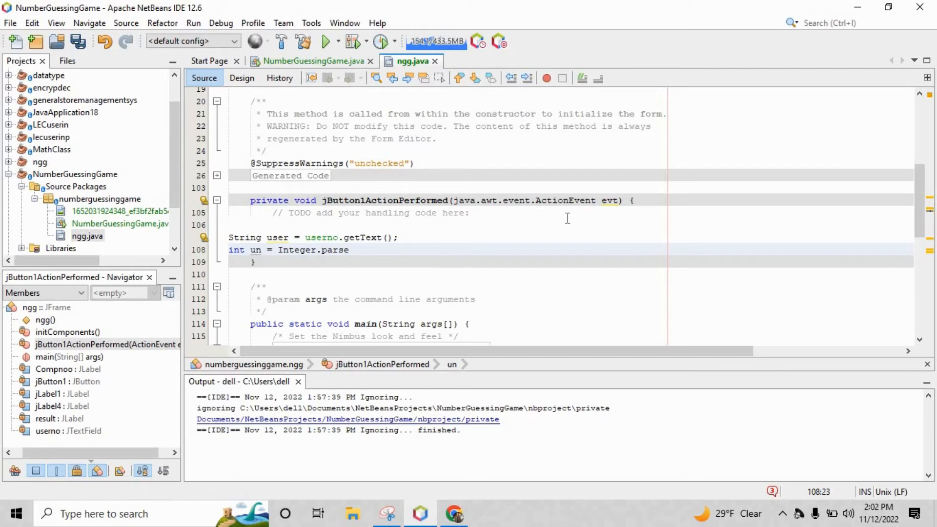
text(Int())
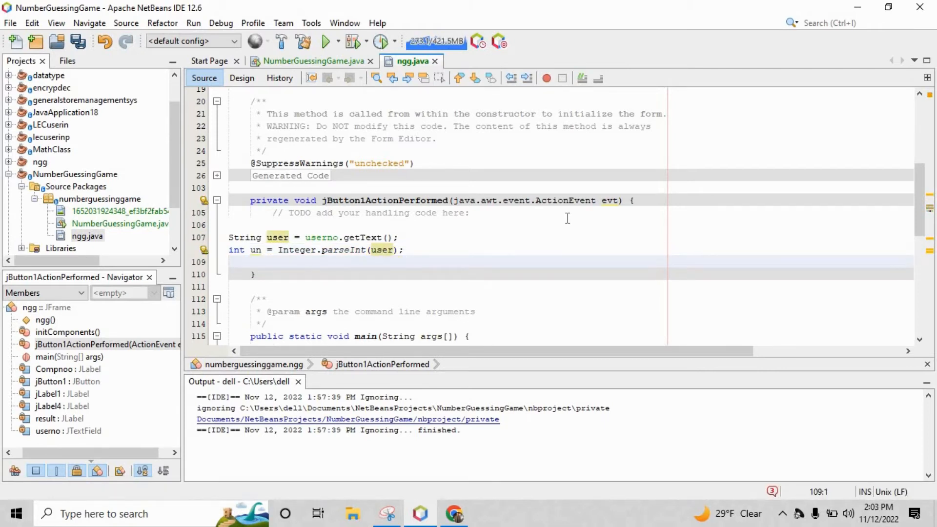
text(if ()
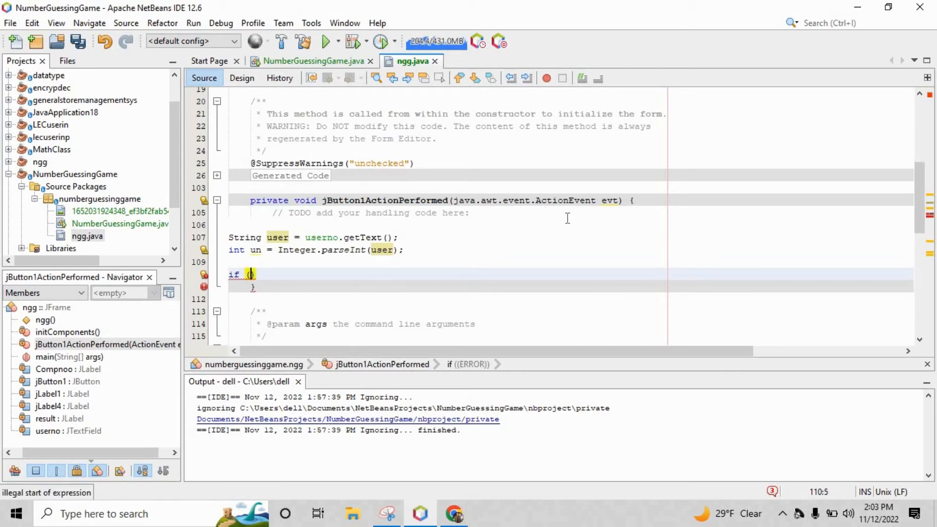
text(un ==)
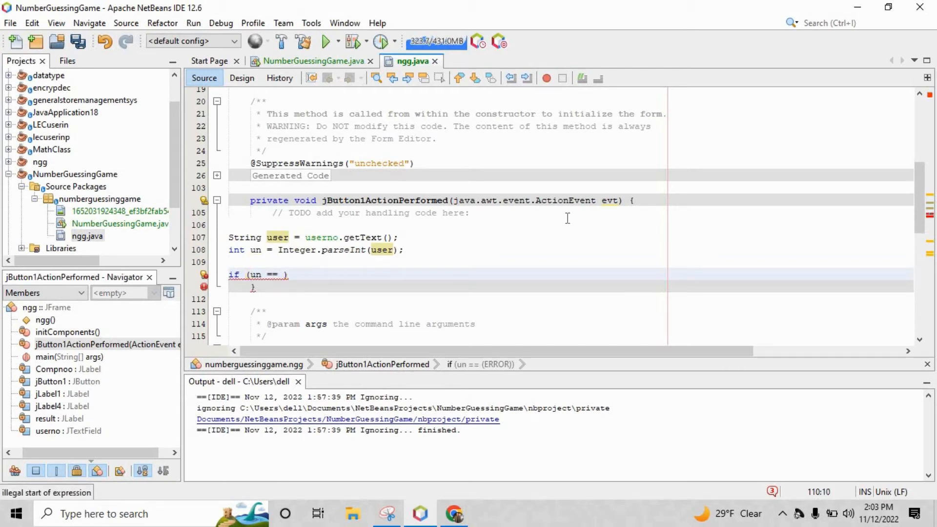
text(<= 0)
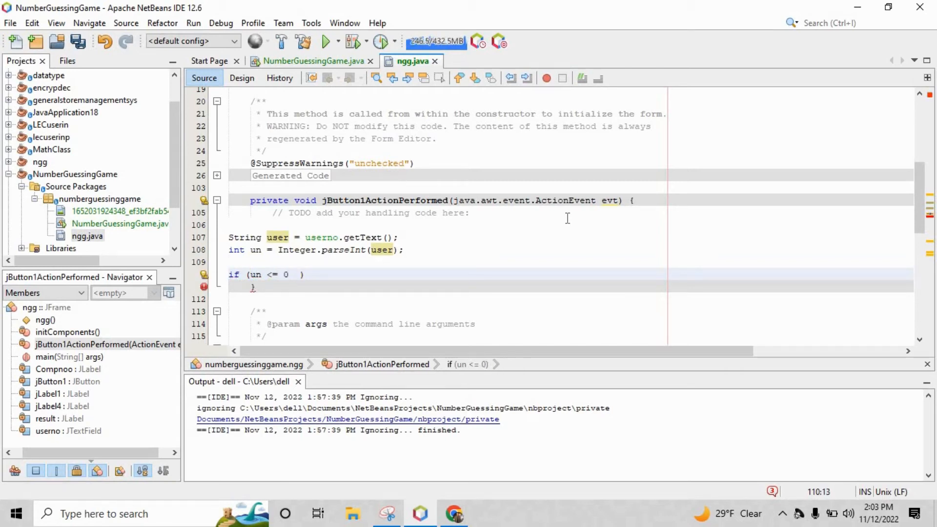
text(|| un > 100)
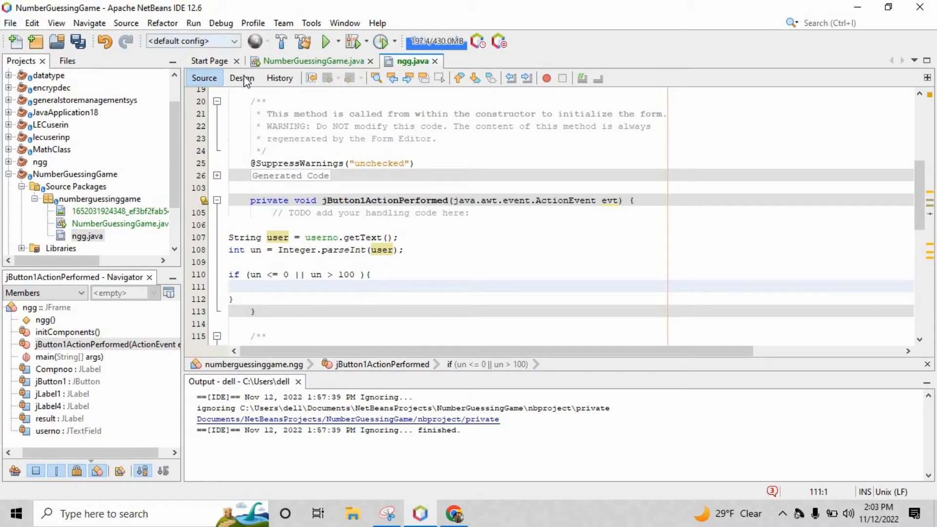
Add a Compnoo click handler setting compno to (int)(Math.random()*100)+1
click(242, 78)
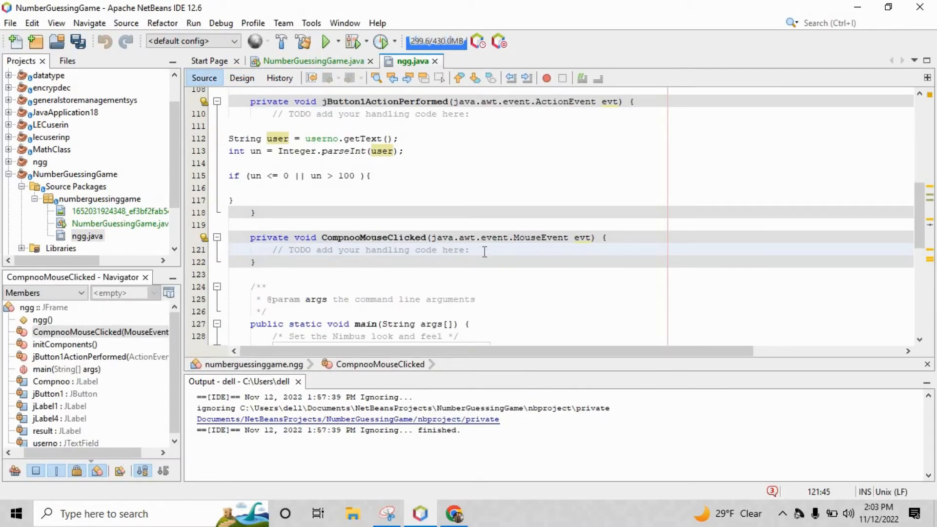
key(enter)
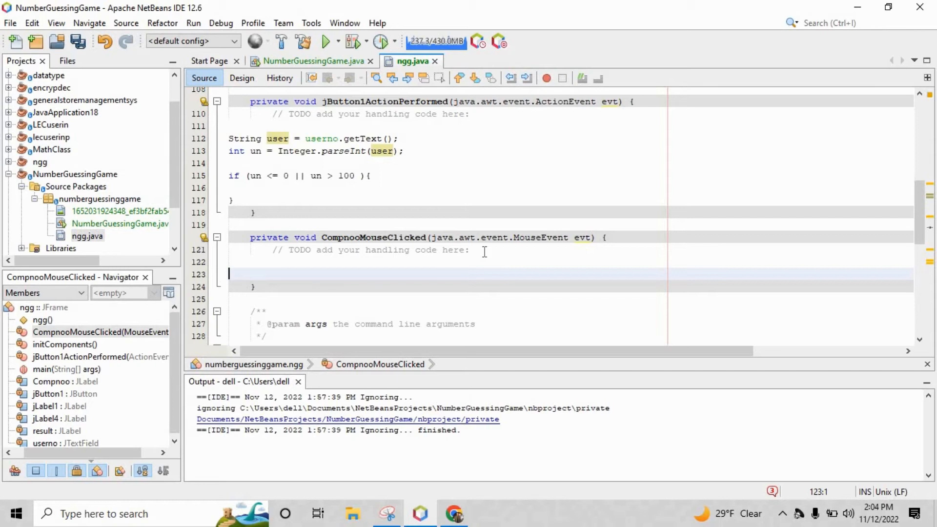
text(compno - (i)
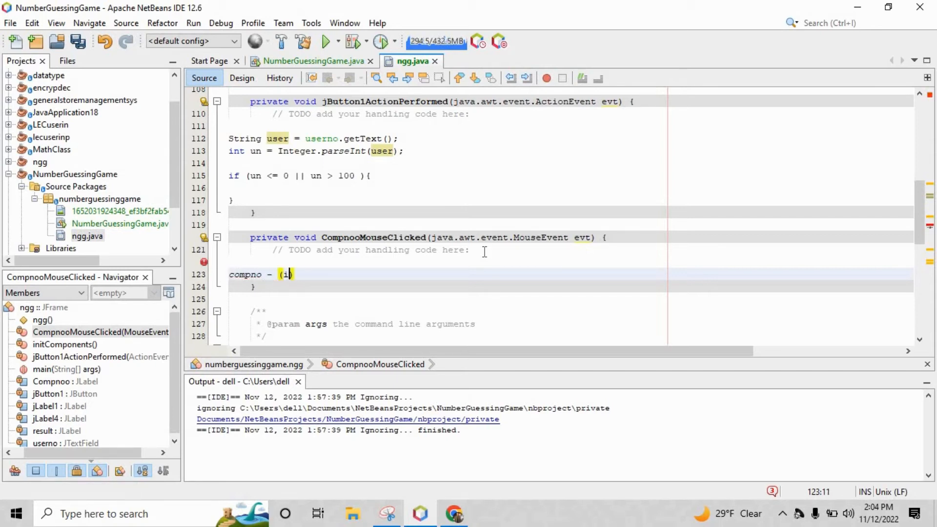
text(nt))
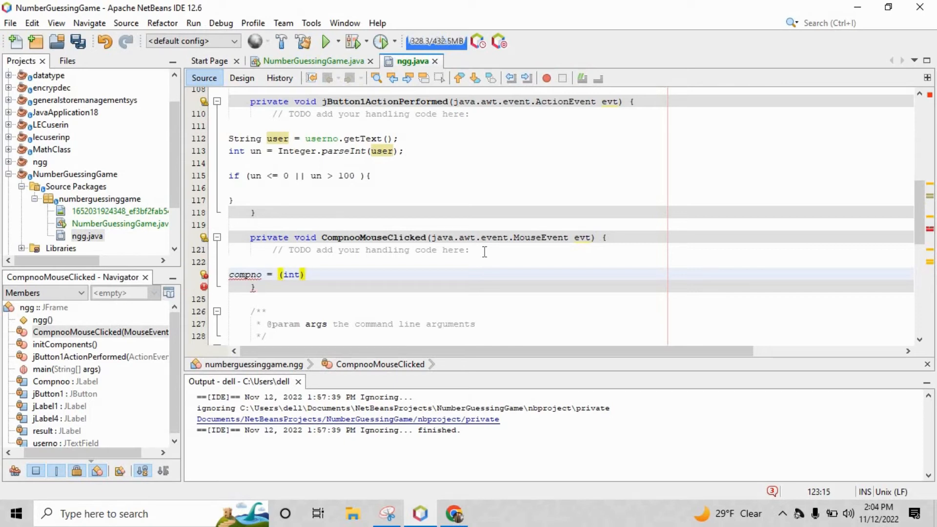
text((Maath))
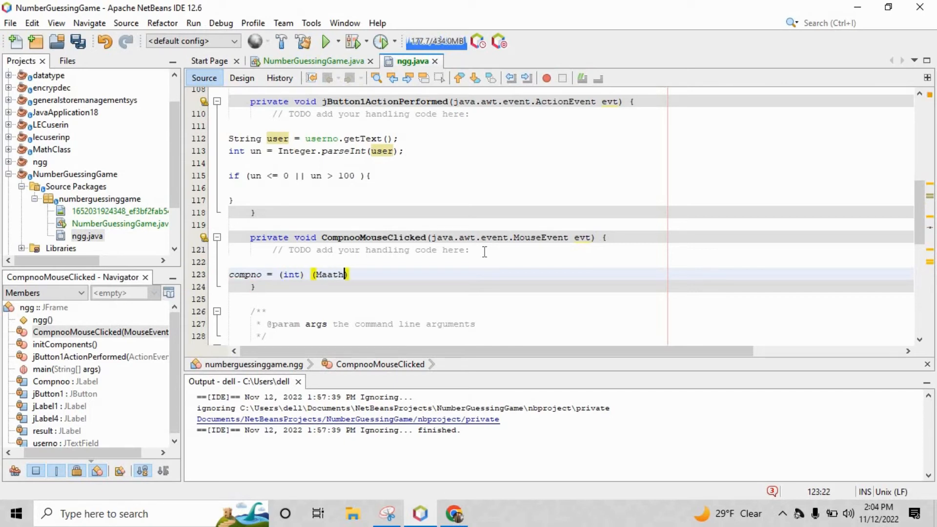
text(.random)
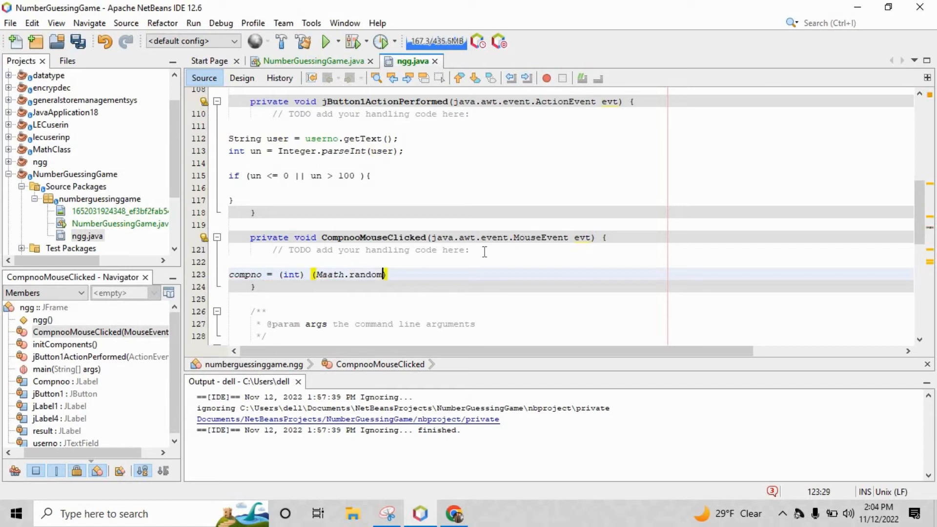
text(()*100))
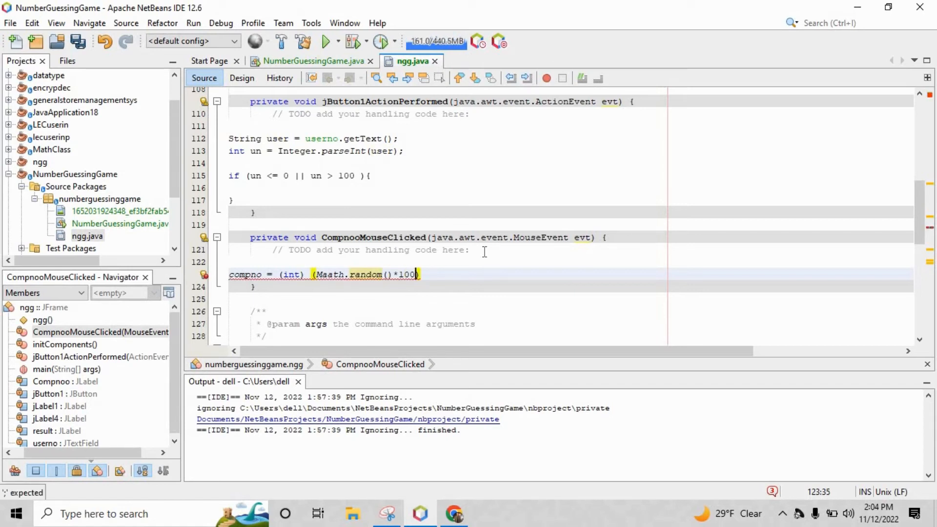
text(+1);)
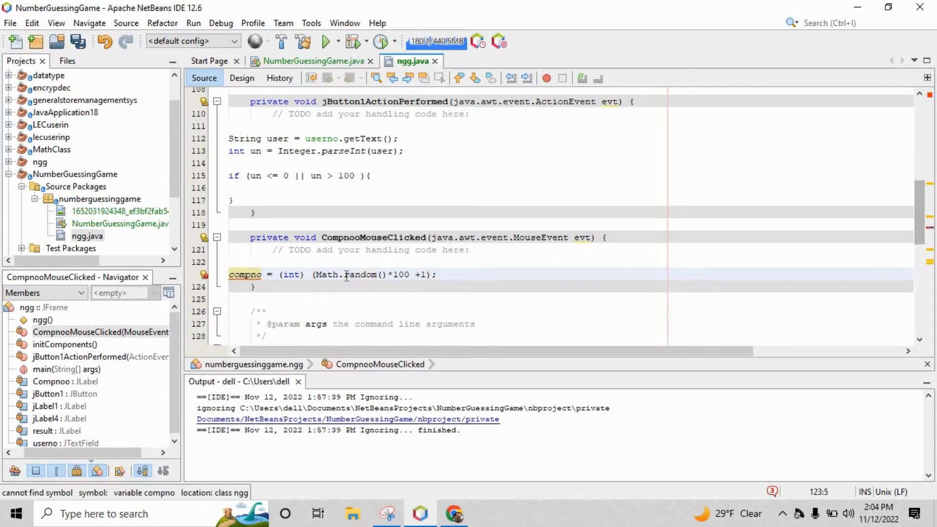
scroll(up, 3)
text(int compno=0;)
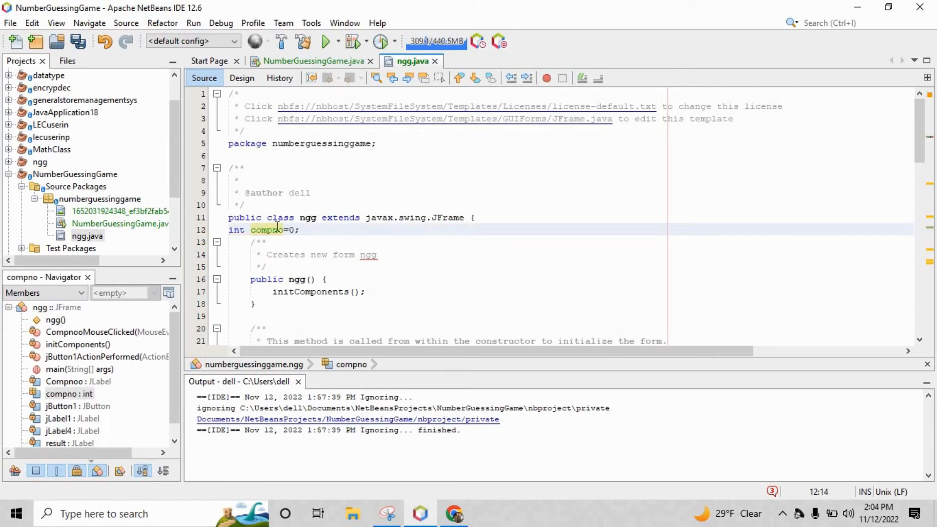
Declare the String field str2 = "" and assign str2 = Integer.toString(compno) in the click handler
text(String str2= "";)
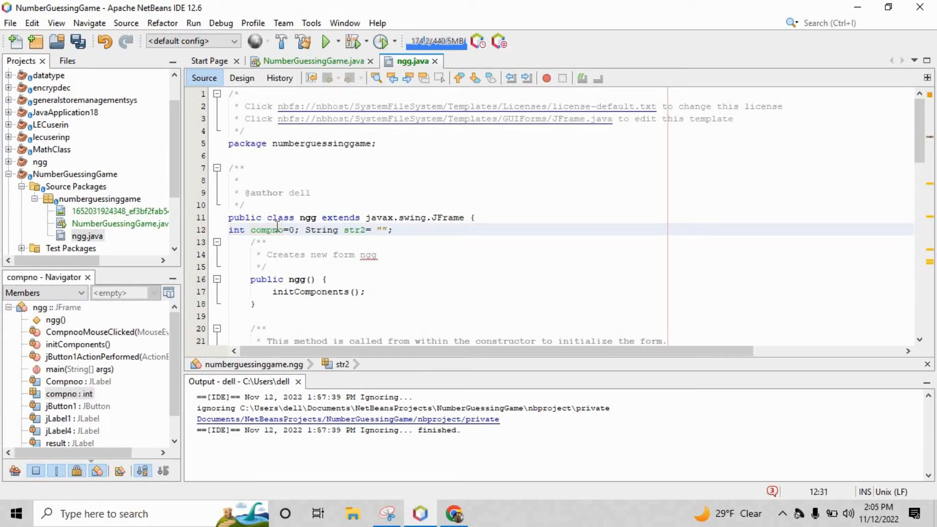
scroll(down, 3)
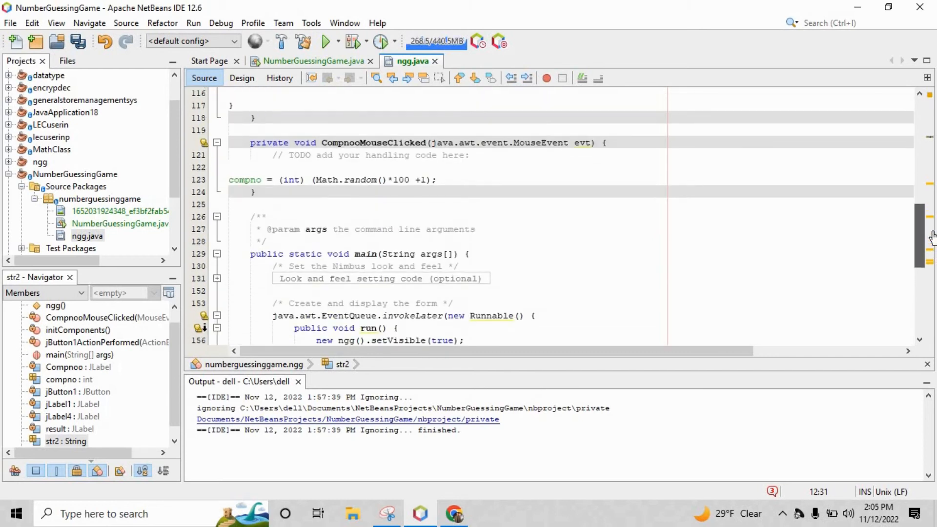
text(Stri)
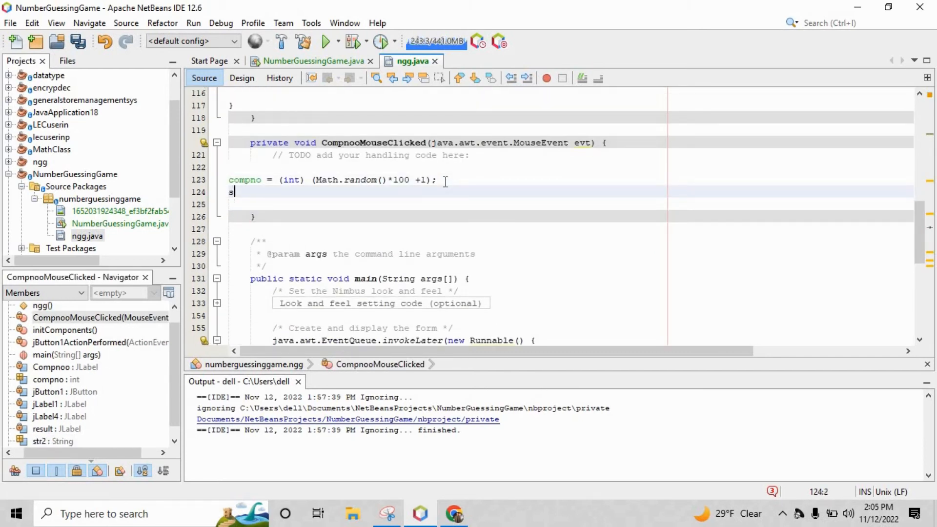
text(tr2 =)
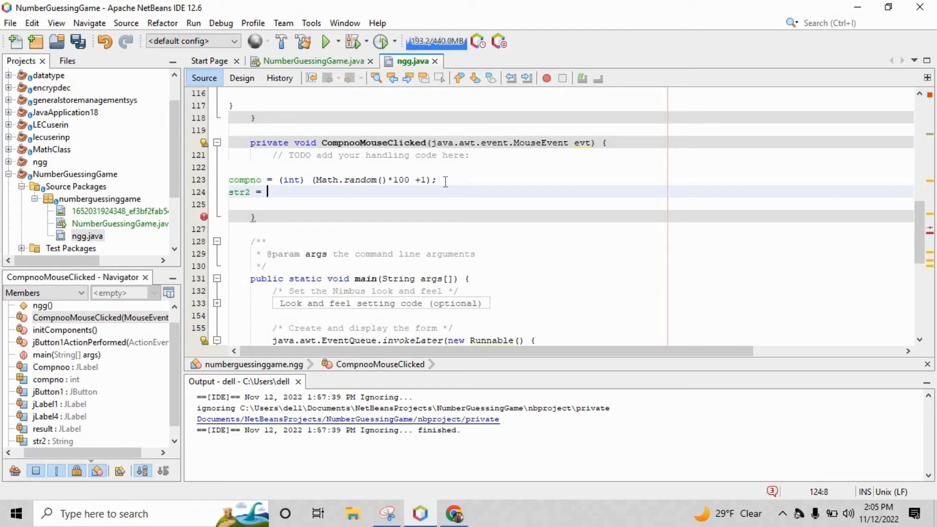
text(Integer.get)
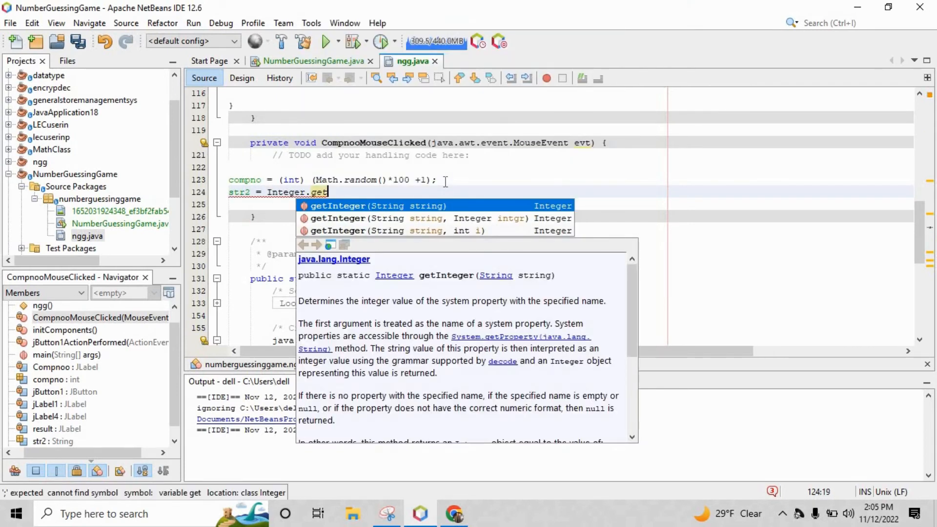
text(toString();)
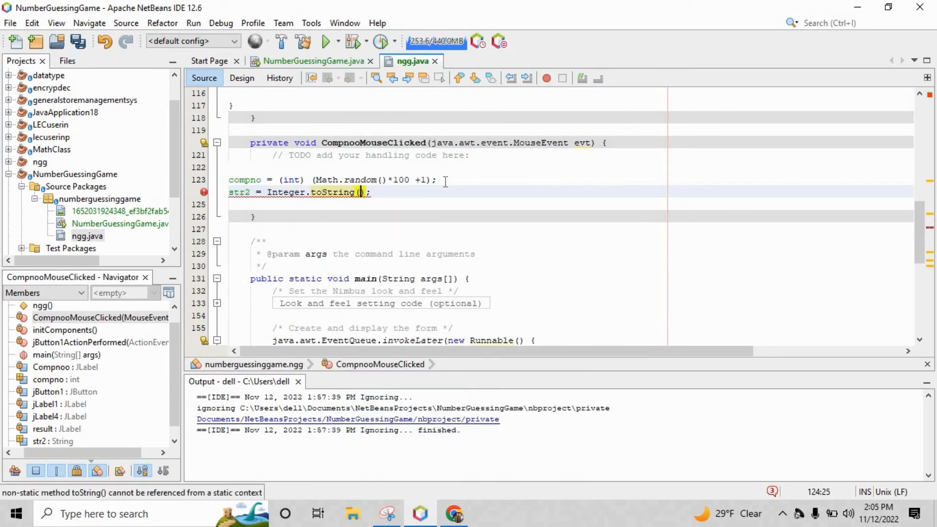
text(compno)
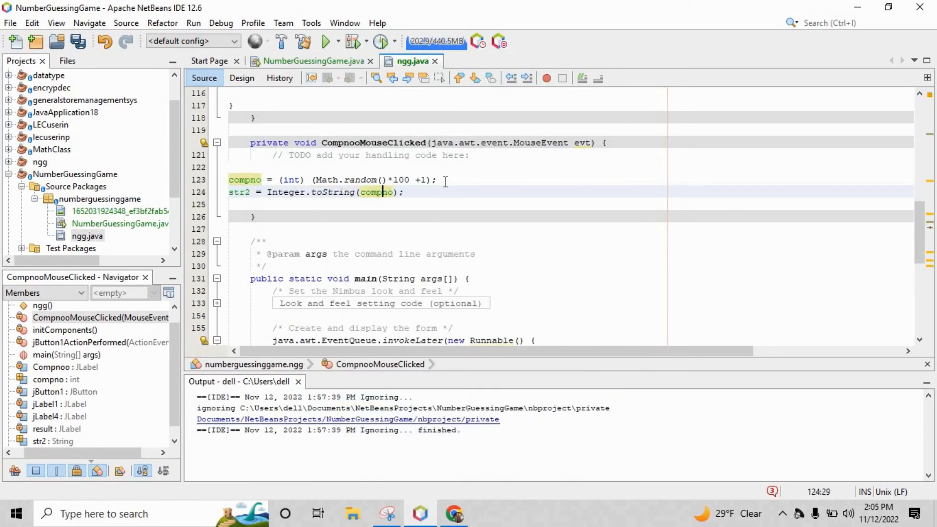
text(Com)
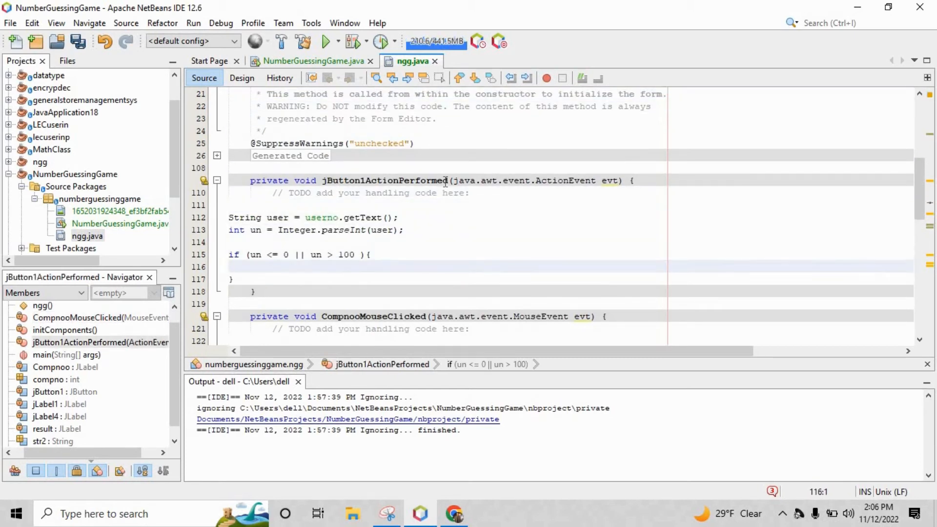
Set result to 'Invalid Guess' inside the range-check block and start an else if
text(Comp)
text(result.setText("iNVALI");)
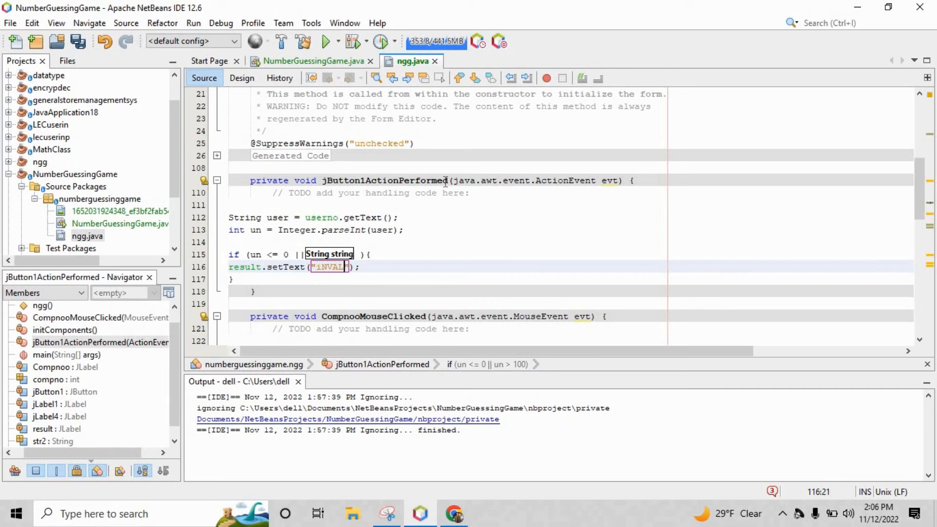
text(Invalid Gue)
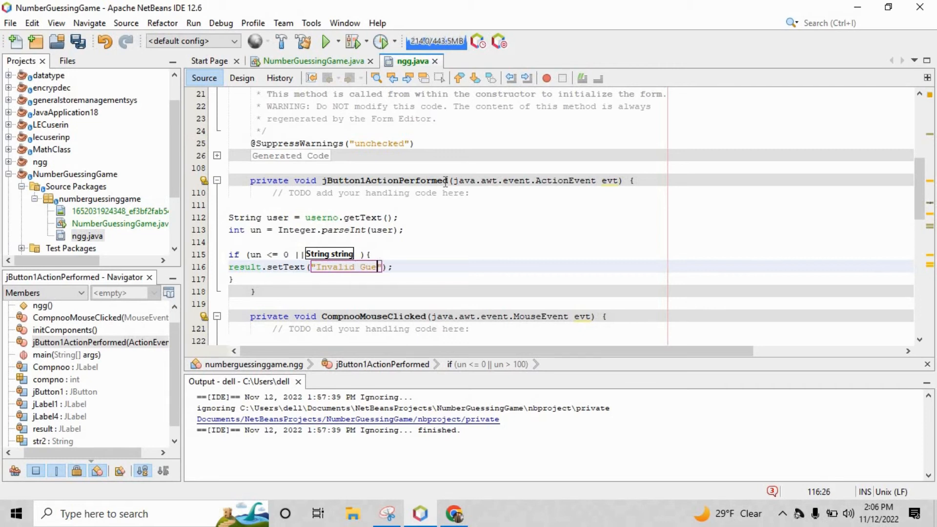
text(else if)
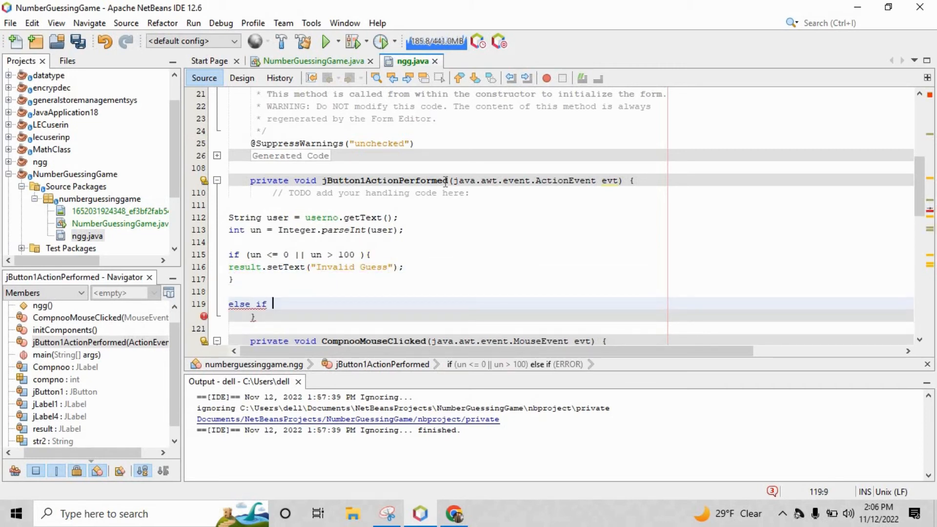
text((){)
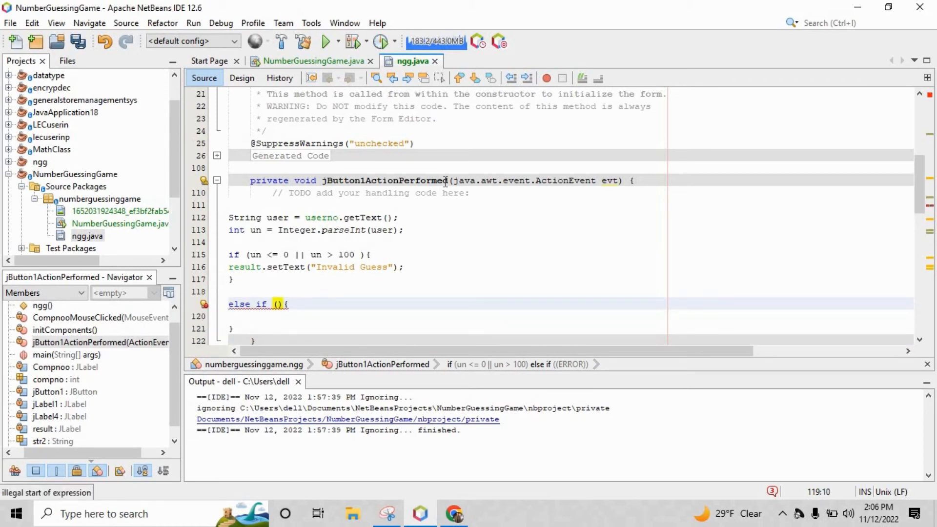
Make else if (un == compno) display 'Your Guess is correct !!!'
text(un == compno)
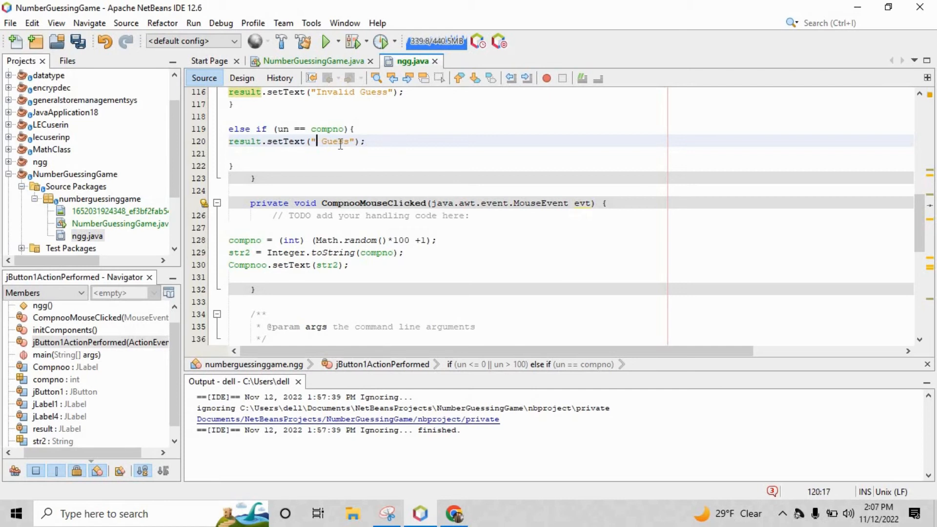
text(Your Guess is cot)
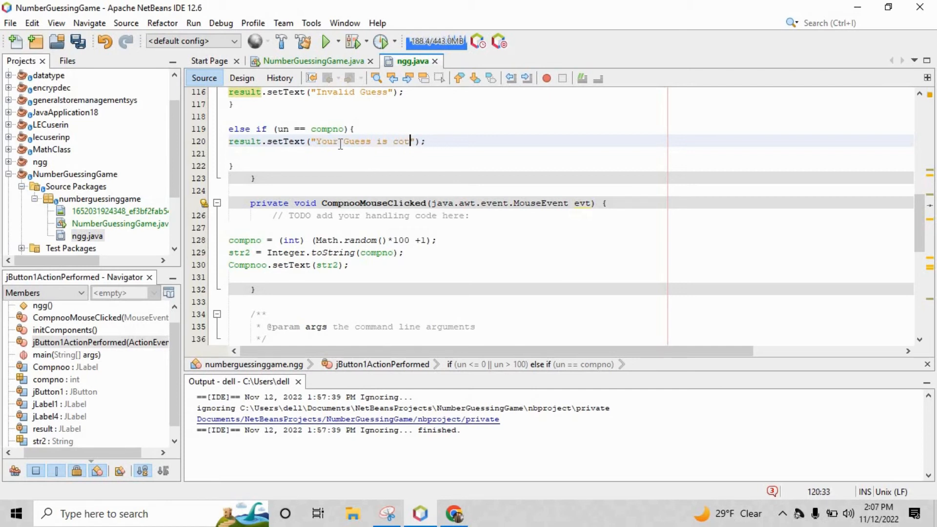
text(rrect !!!)
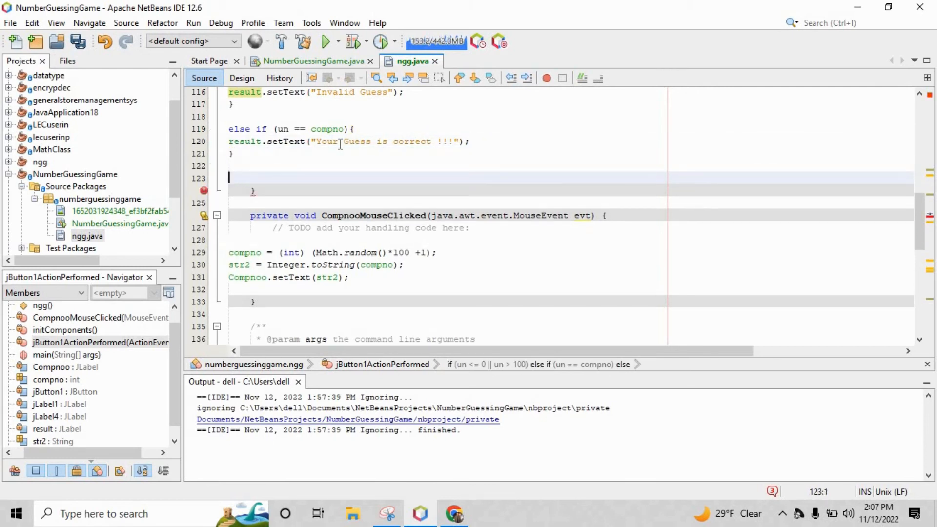
text(else if (un == compno){)
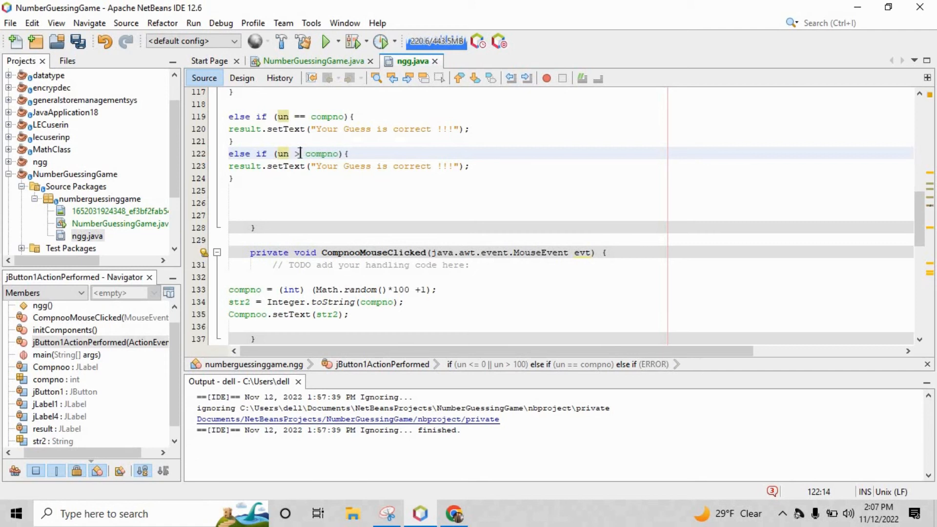
Edit the copied block to report 'Too High' and add an else branch reporting incorrect
click(398, 166)
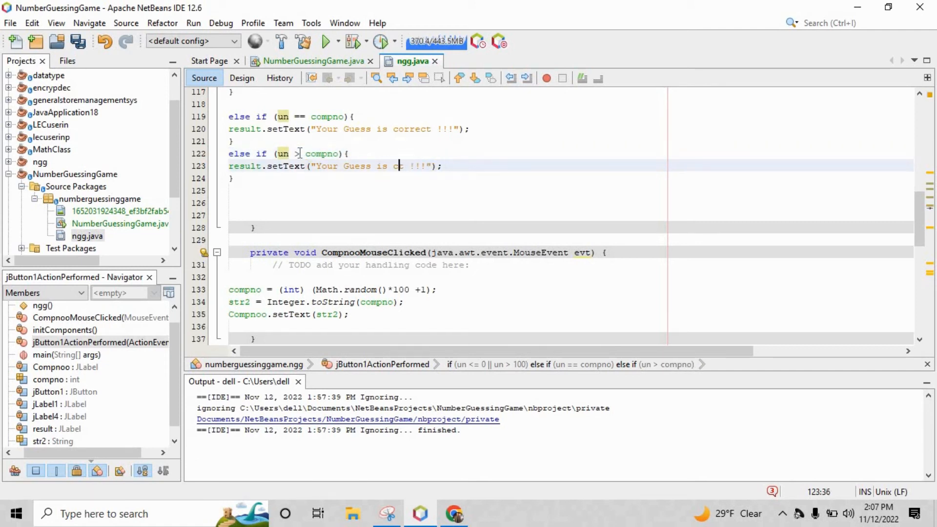
text(Too High)
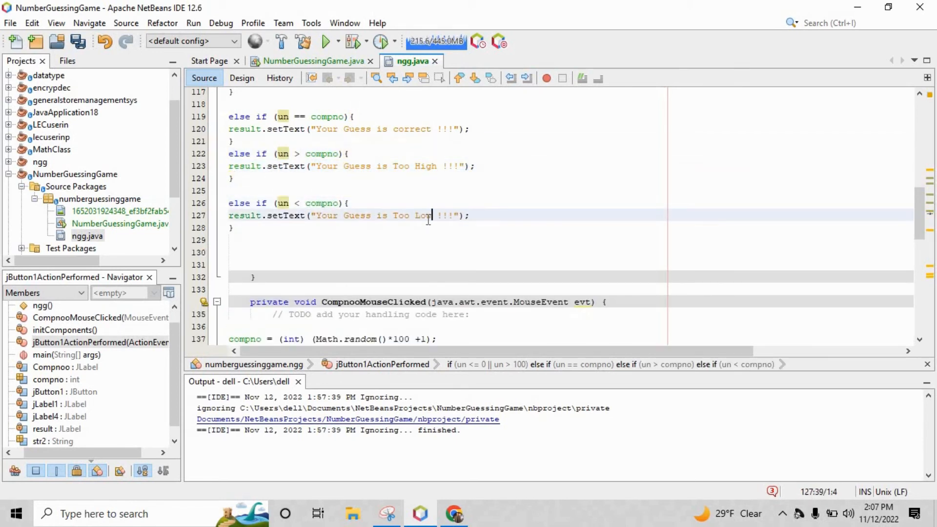
text(else{)
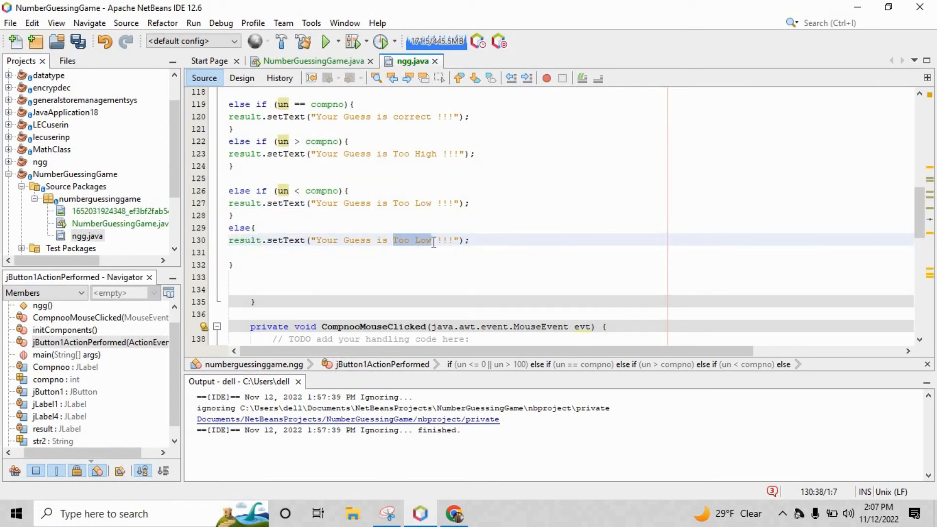
text(incorrect)
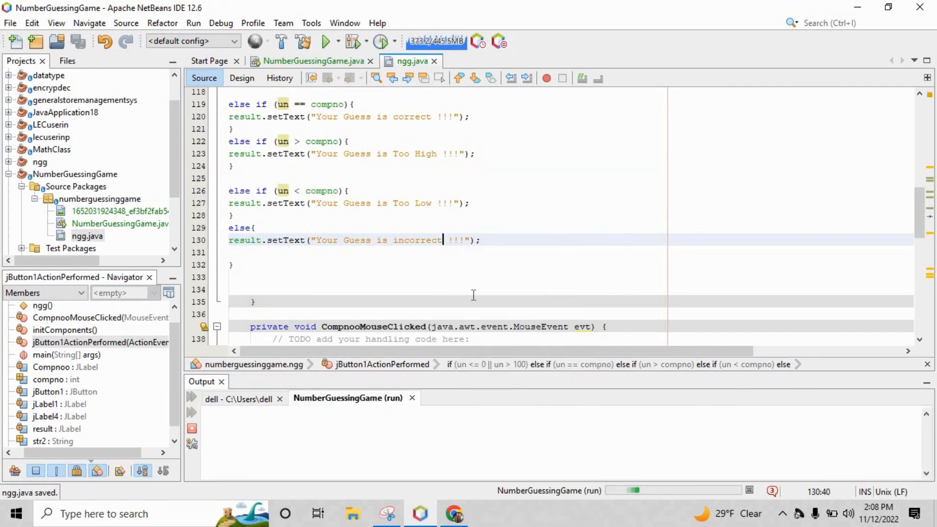
After the failed run, inspect NumberGuessingGame.java and ngg.java, then rebuild the project
click(327, 41)
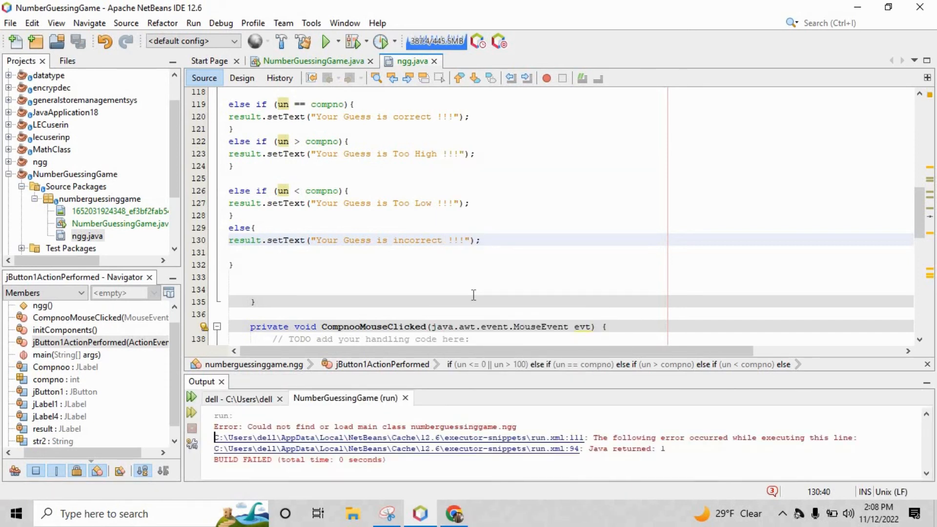
click(311, 61)
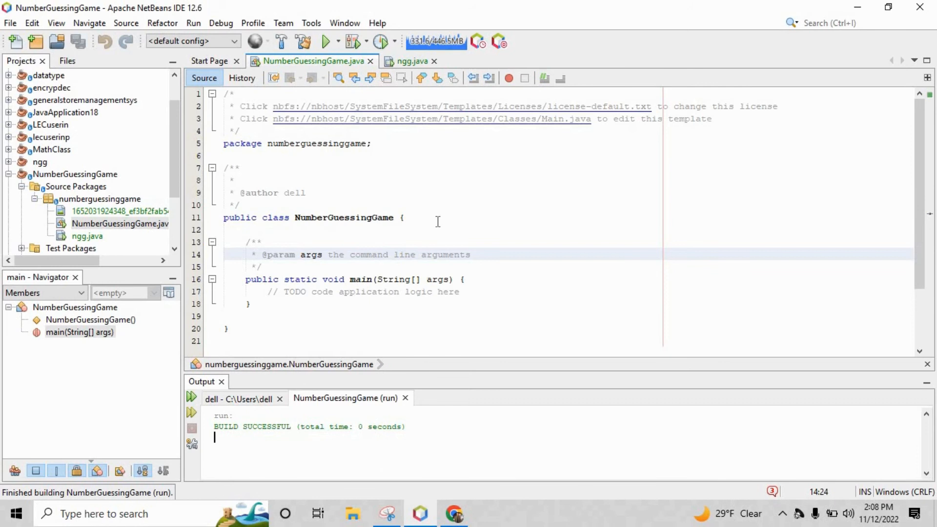
click(410, 61)
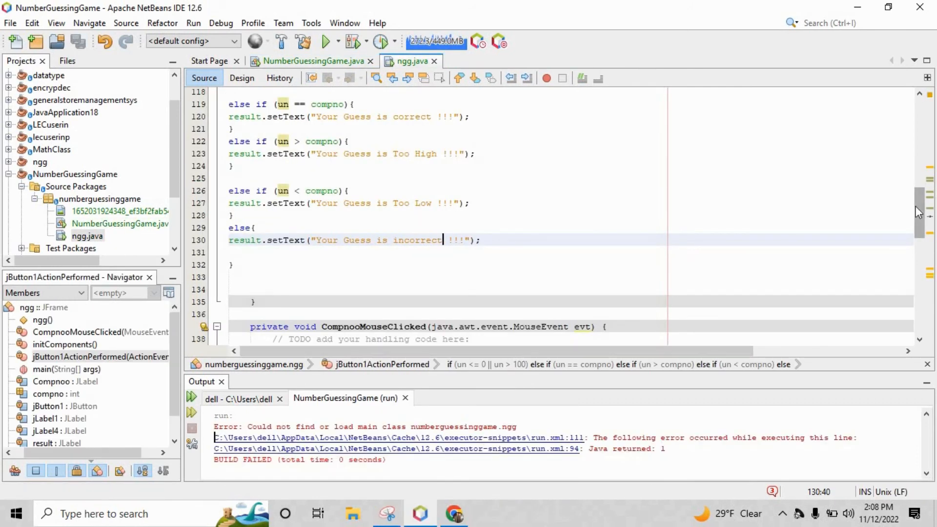
scroll(down, 3)
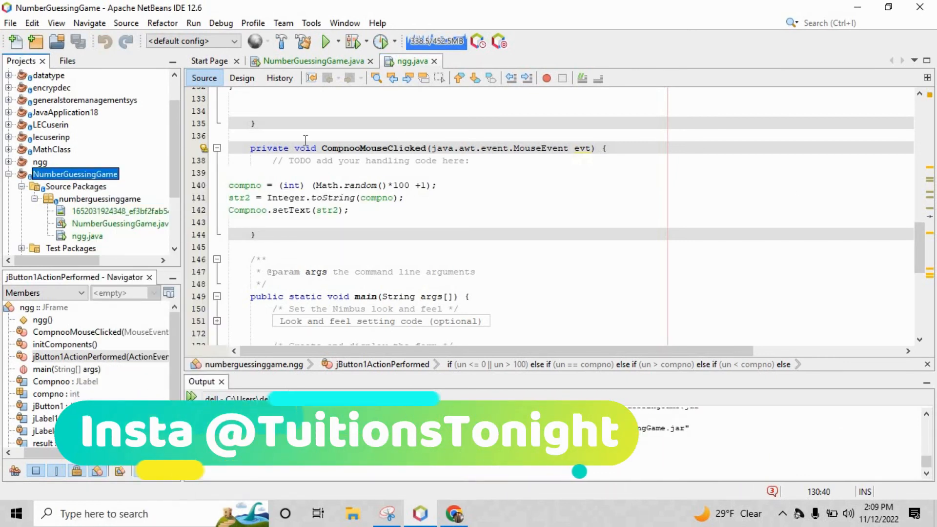
Run the game, try guesses such as 14, reveal the number 12, then check 12 as correct
click(327, 41)
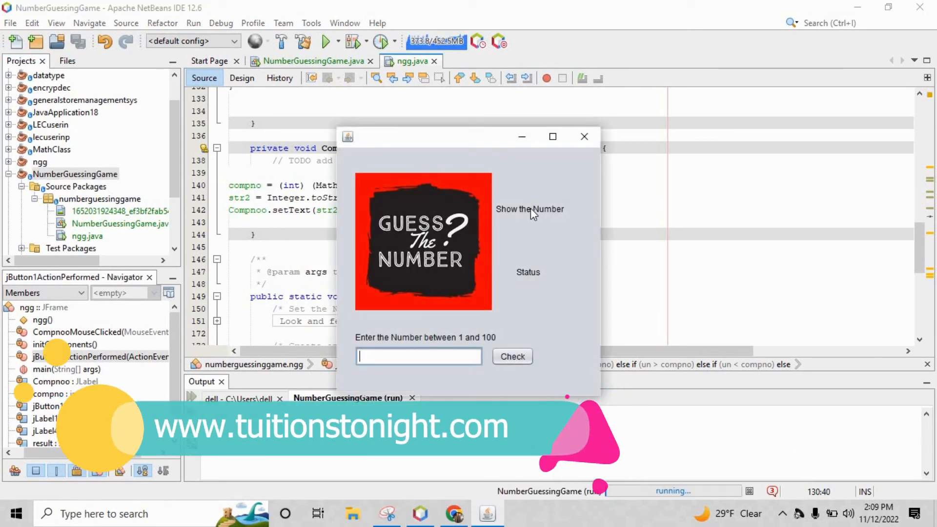
click(511, 356)
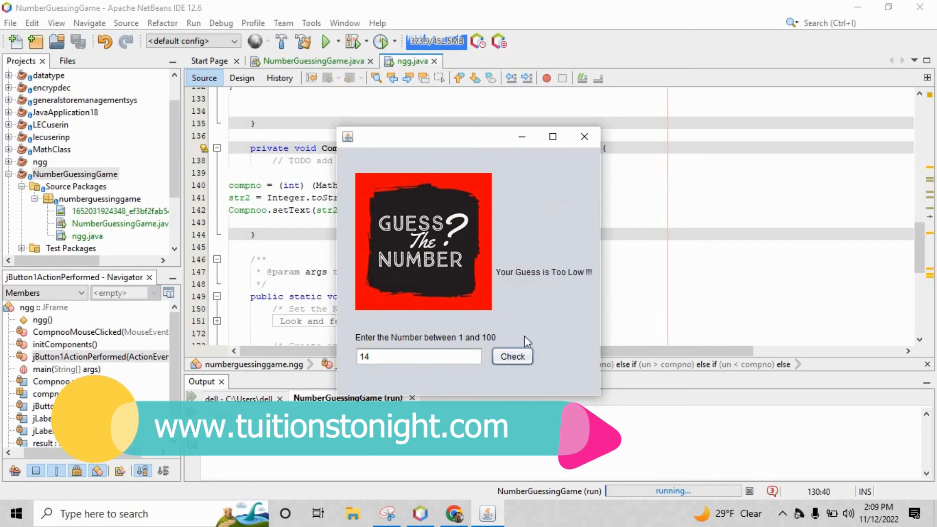
click(512, 356)
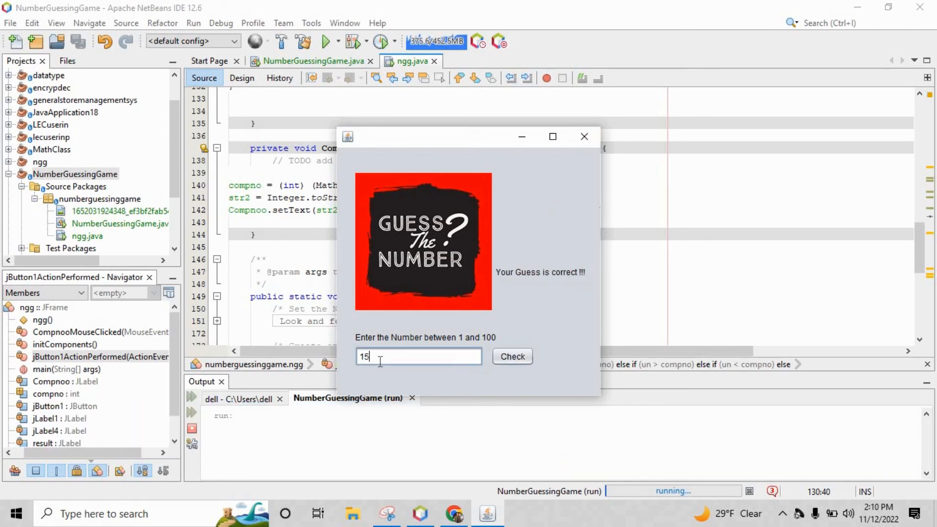
click(512, 356)
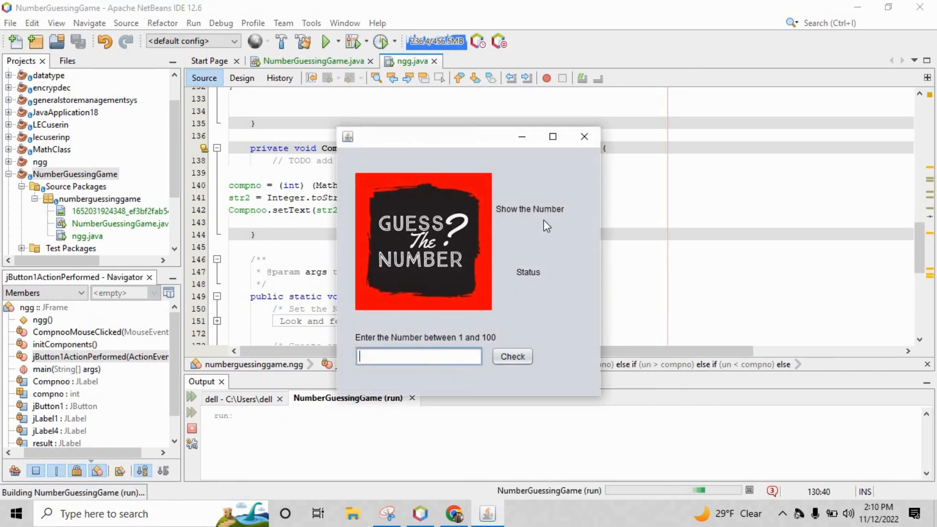
click(511, 357)
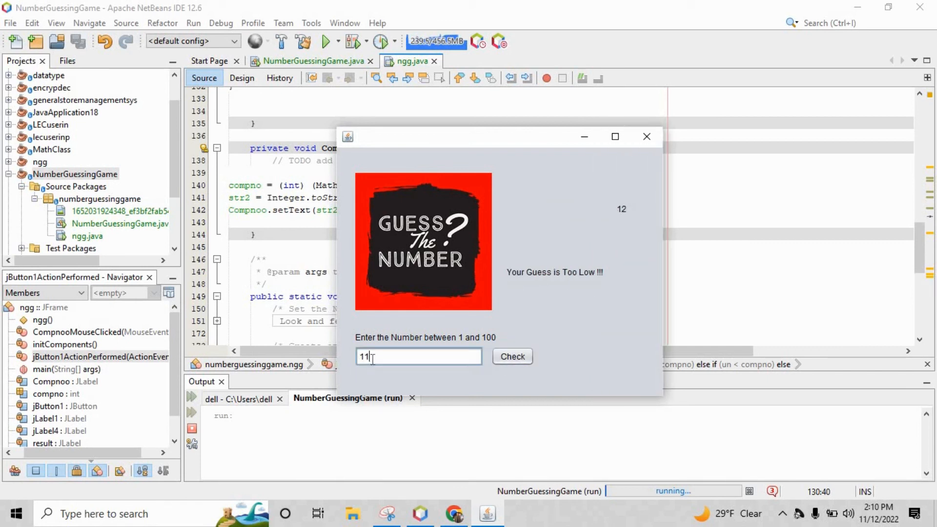
click(512, 357)
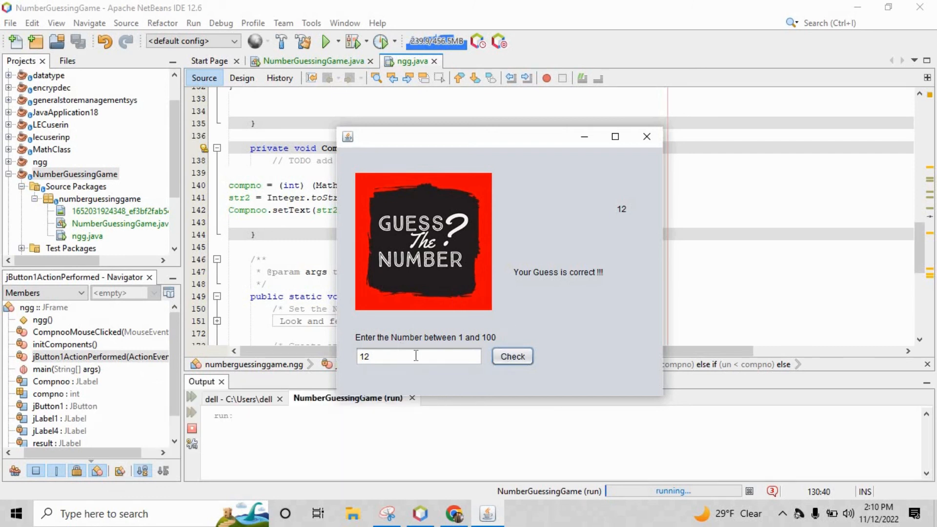
mouse_move(605, 224)
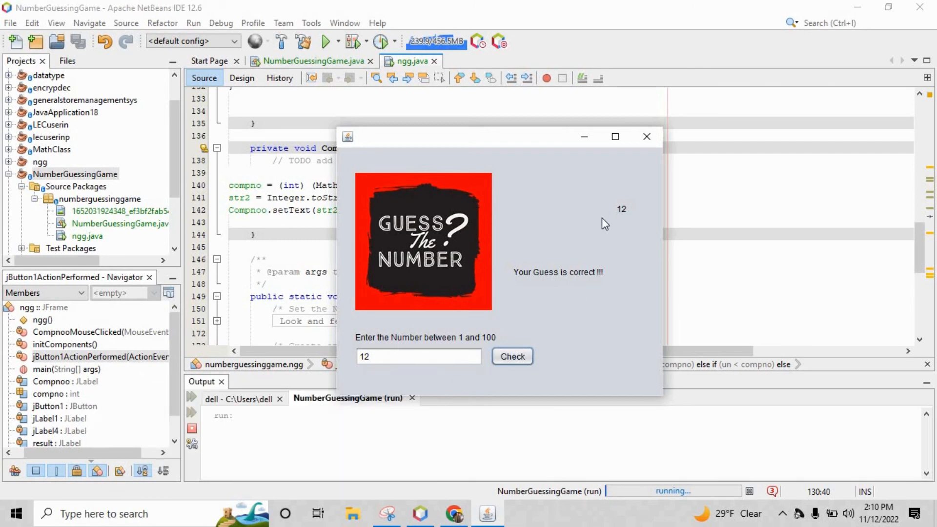
mouse_move(623, 212)
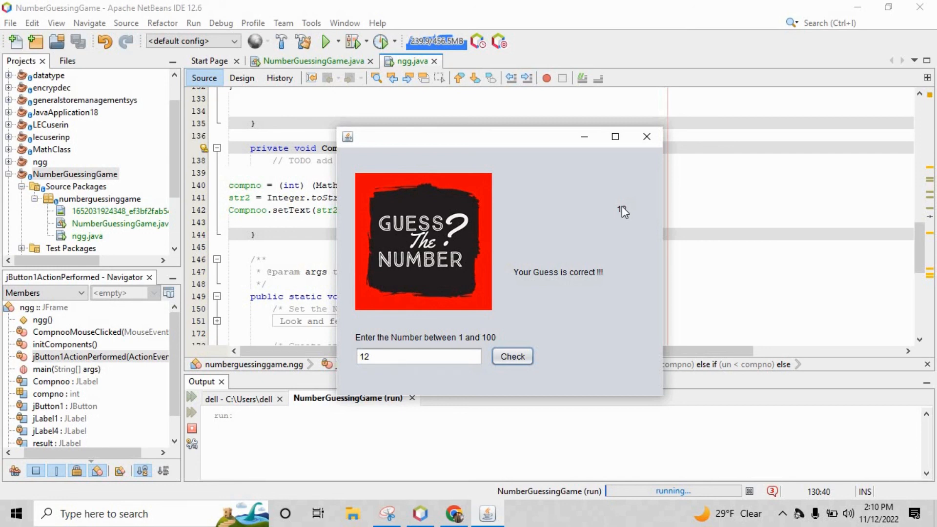